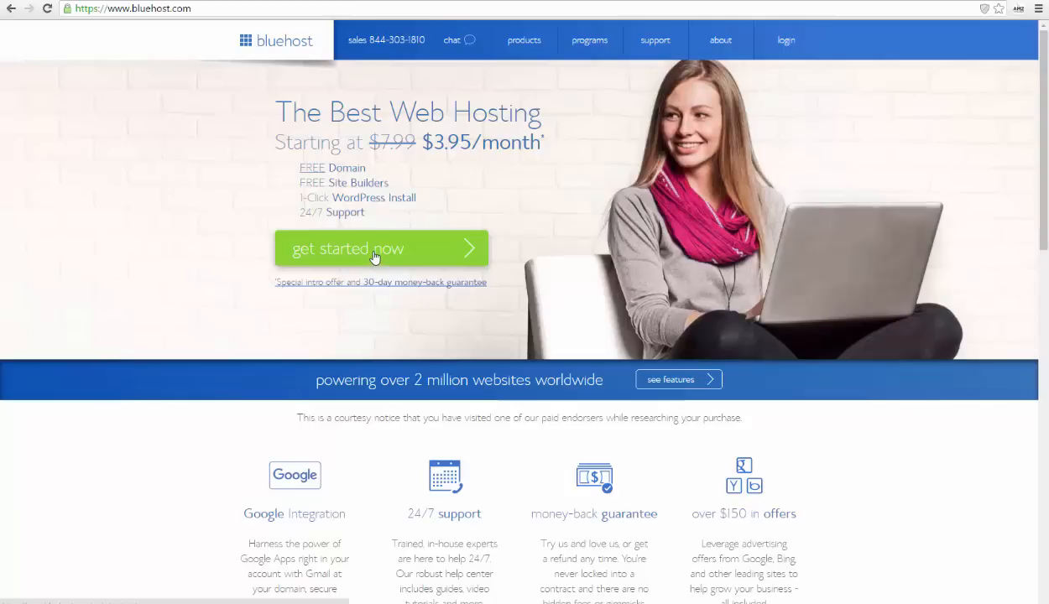
mouse_move(460, 40)
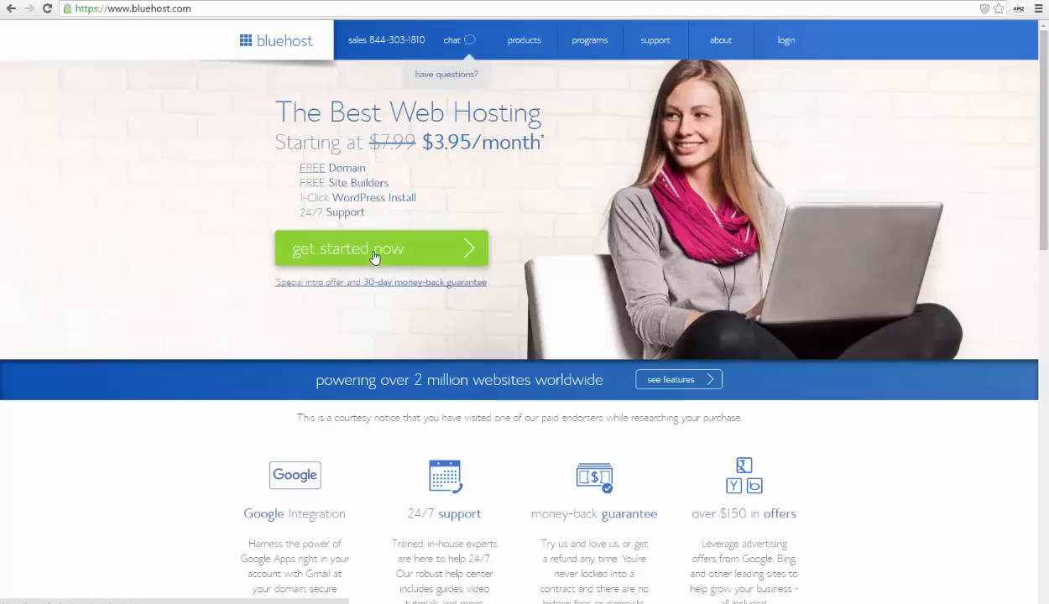
- Start the hosting sign-up so the basic/plus/pro plan selection page appears
left_click(381, 248)
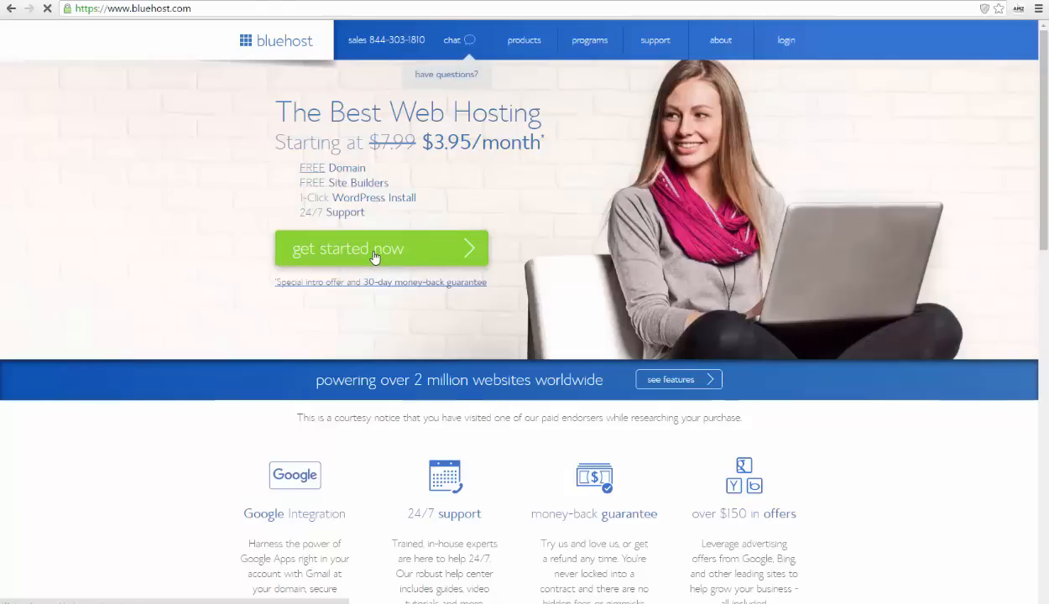
left_click(381, 248)
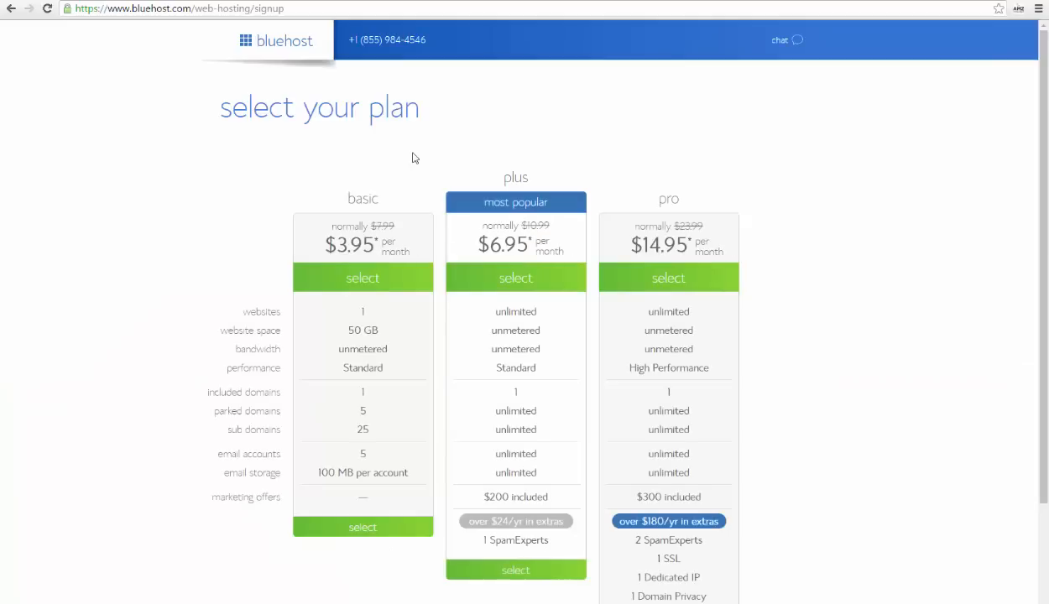
mouse_move(778, 40)
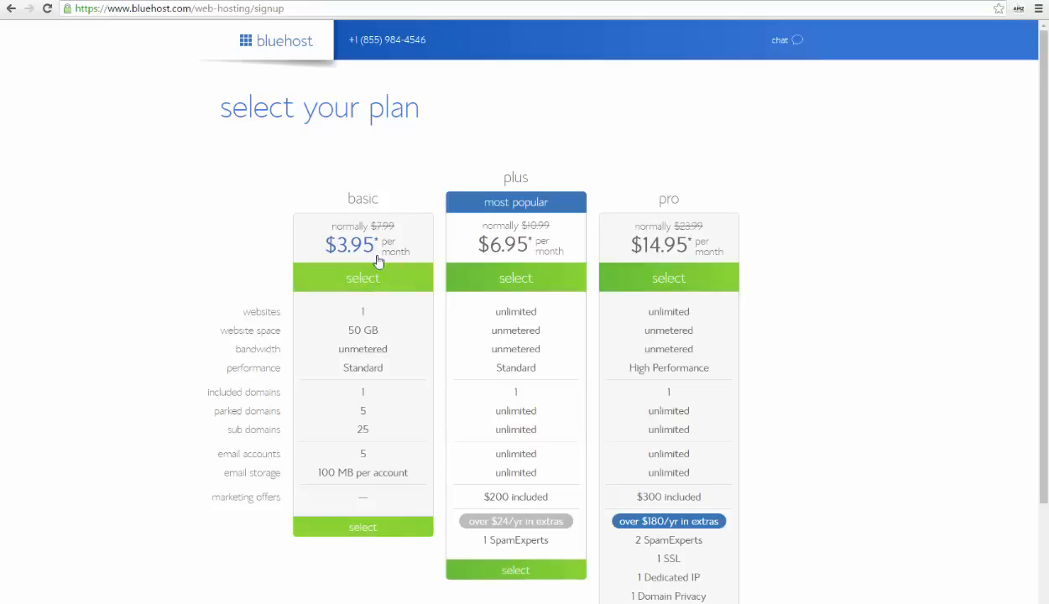
- Select the Plus hosting plan to reach the domain sign-up page
scroll("down", 3)
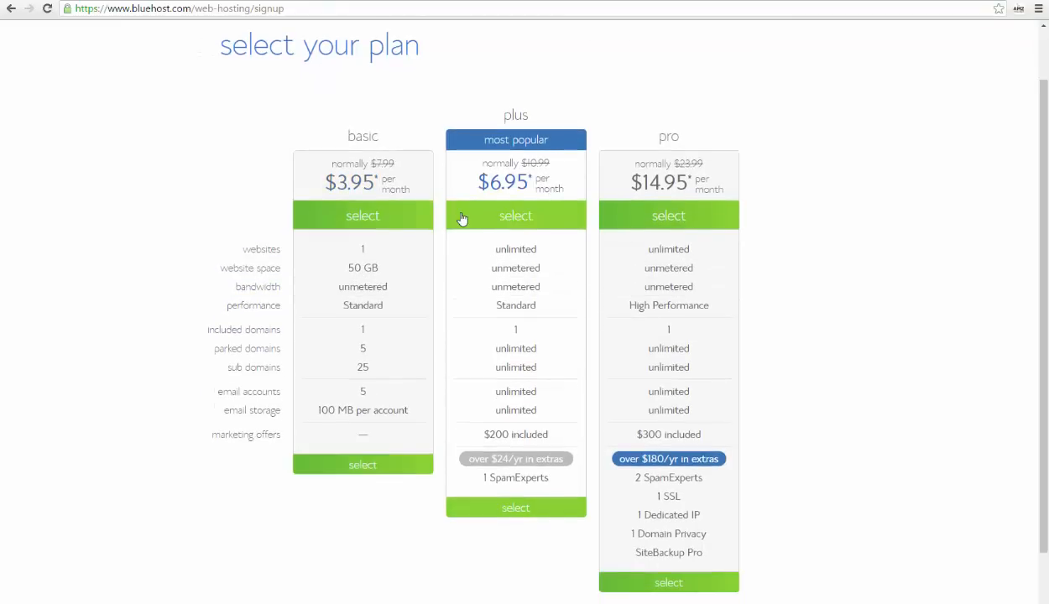
mouse_move(517, 309)
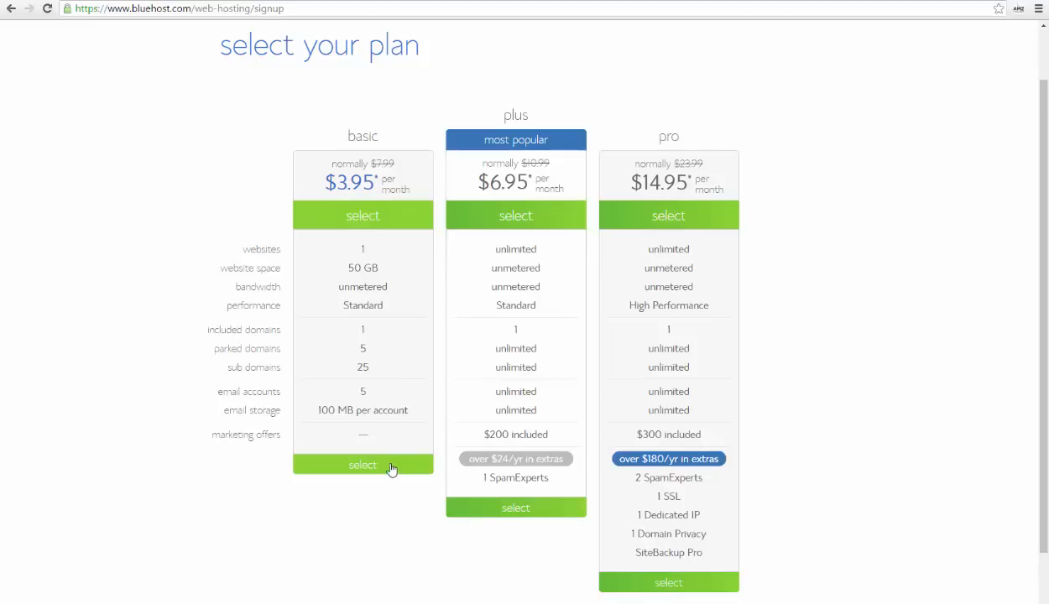
mouse_move(500, 516)
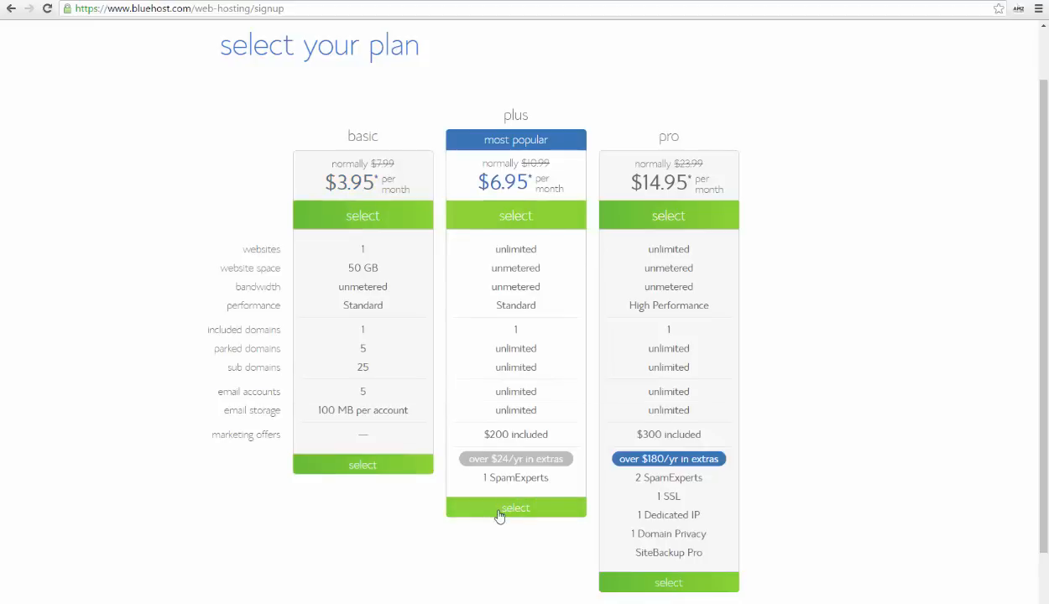
left_click(515, 506)
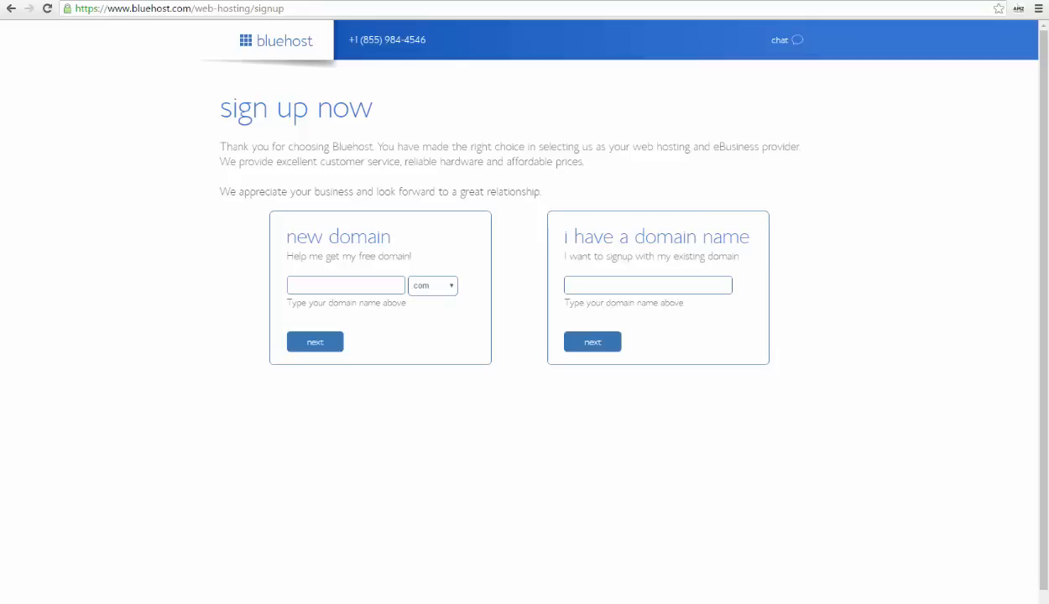
mouse_move(317, 319)
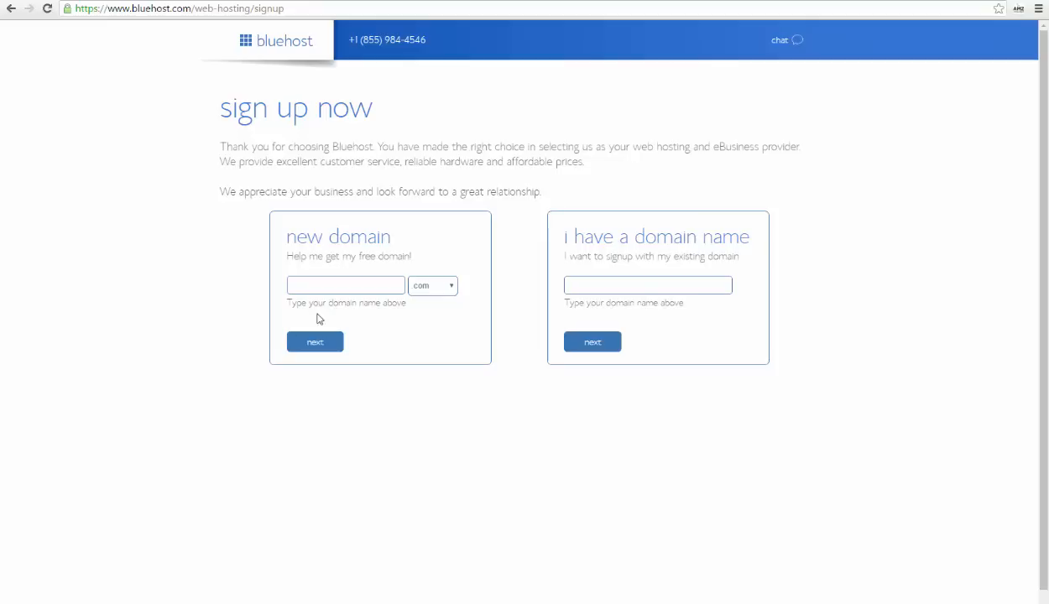
- Enter hustle as the new .com domain and submit its availability check
type("hust")
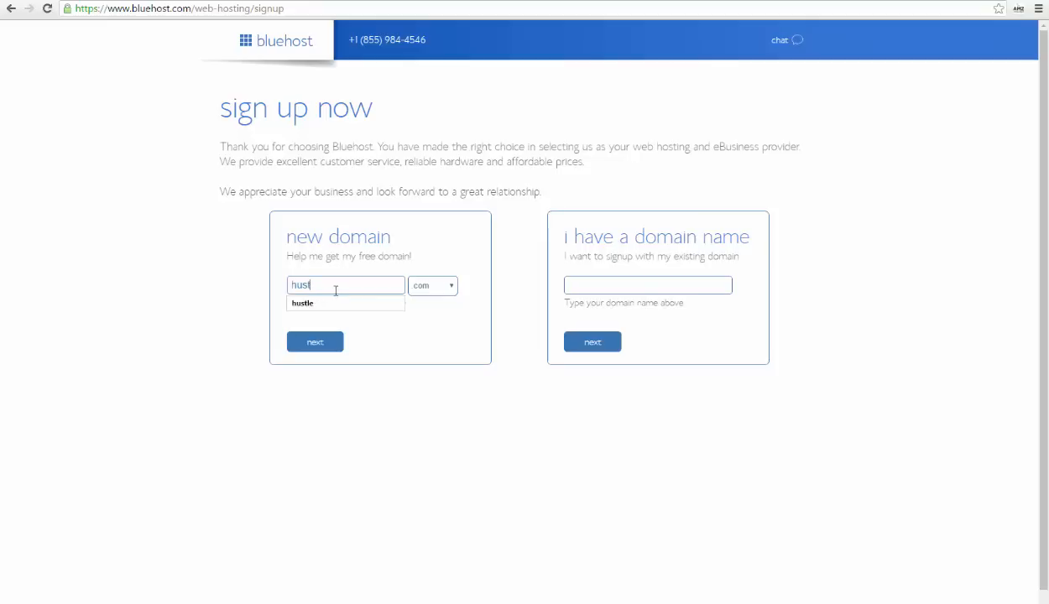
left_click(315, 342)
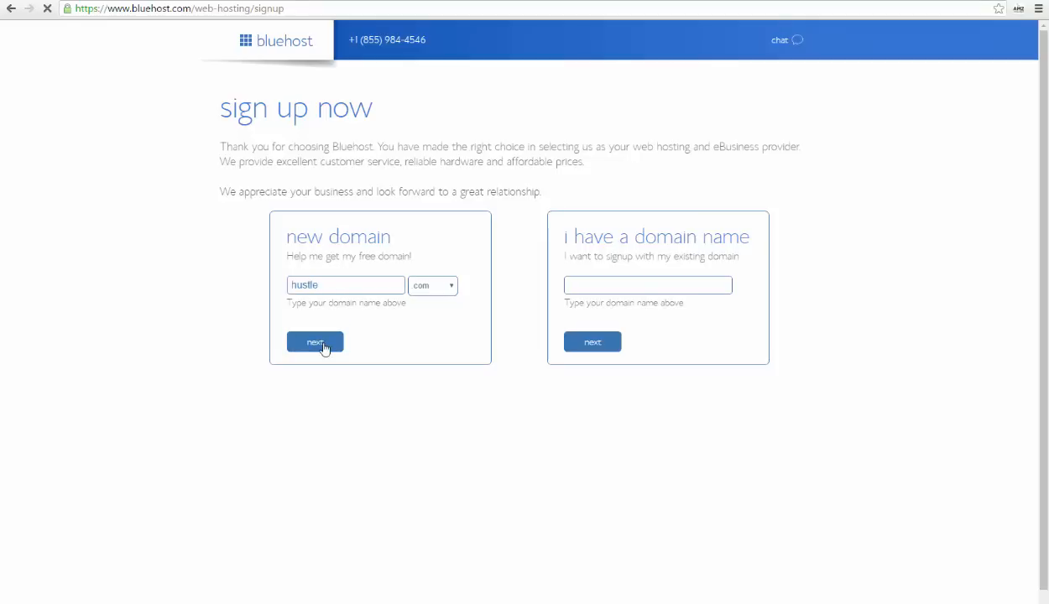
left_click(316, 342)
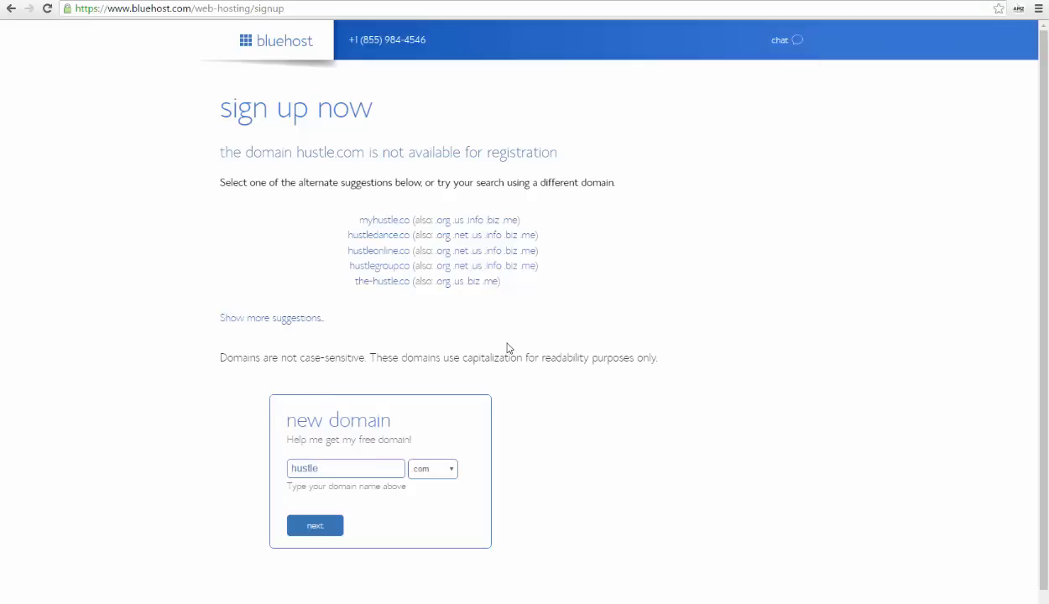
mouse_move(483, 335)
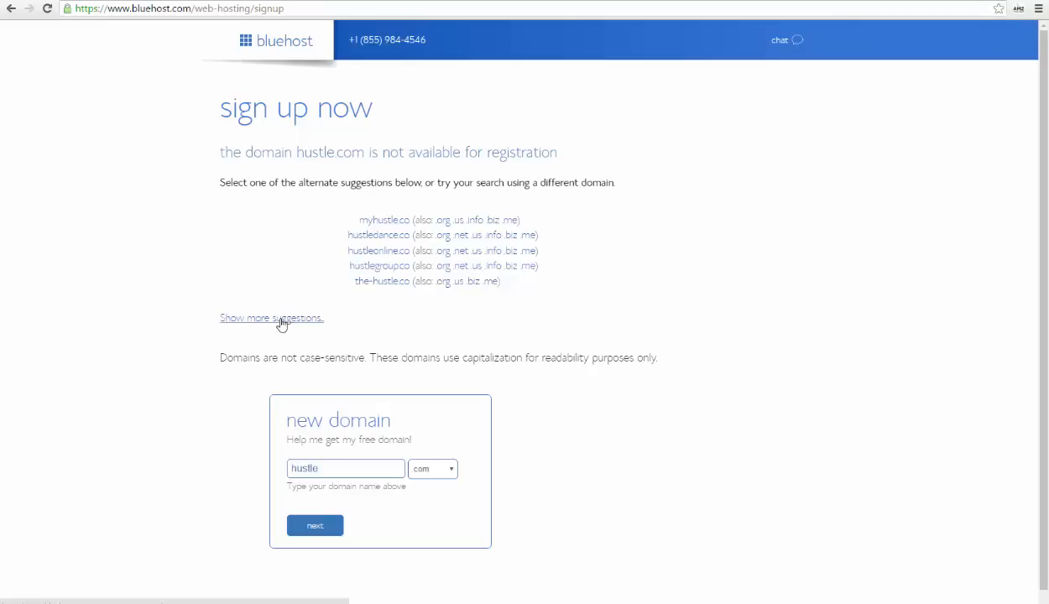
- Expand the alternative domain suggestions and pick heiston.com as the available domain
left_click(272, 318)
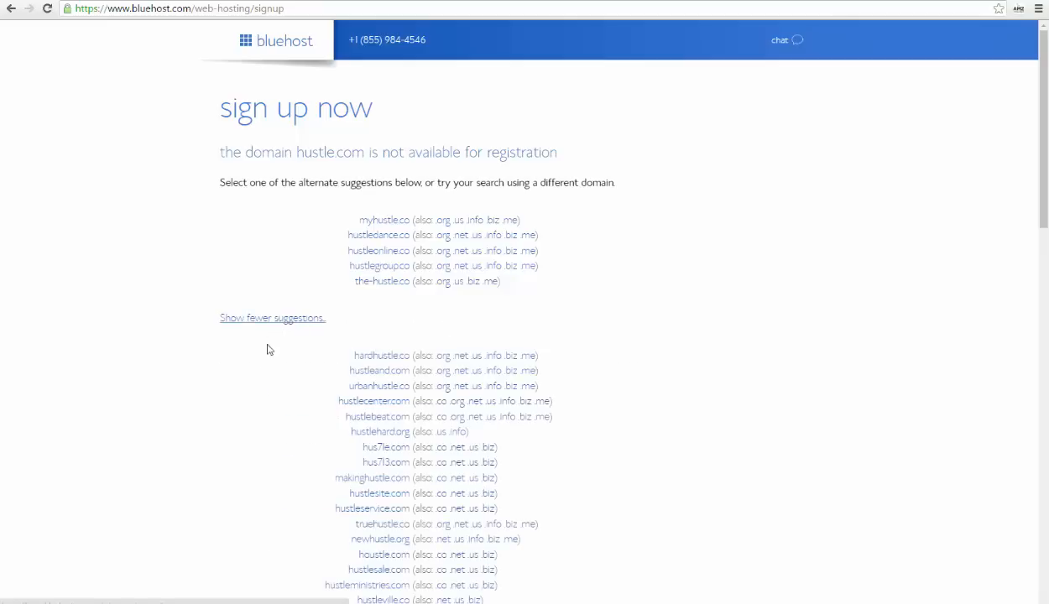
scroll("down", 3)
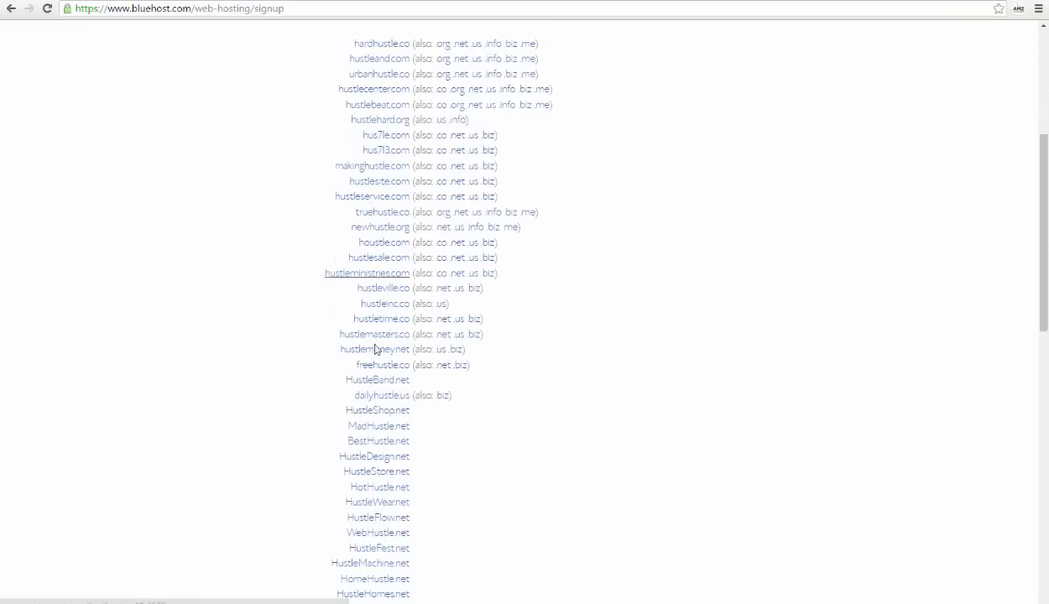
scroll("down", 3)
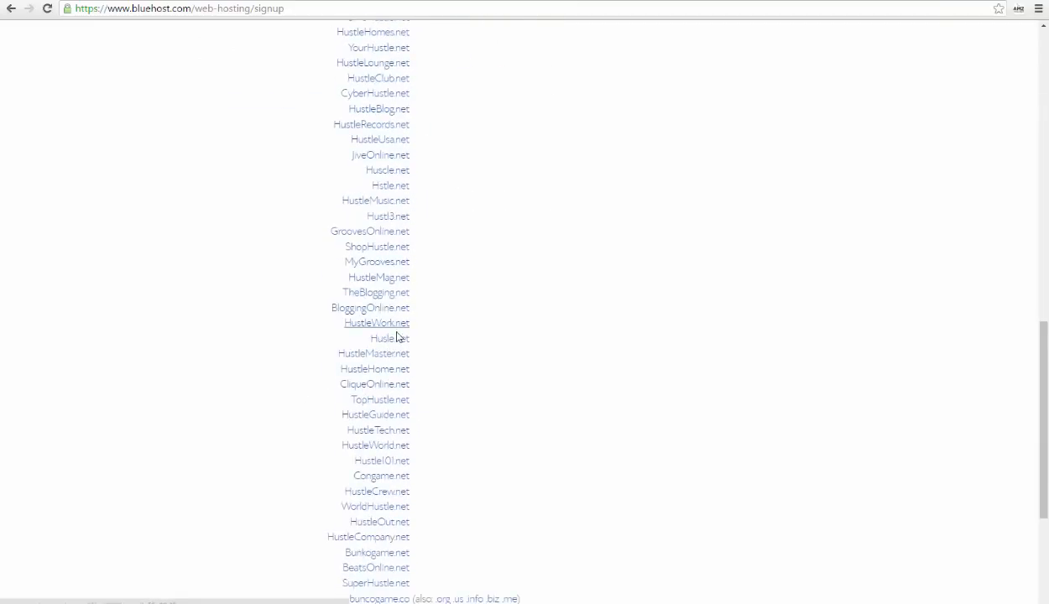
scroll("down", 3)
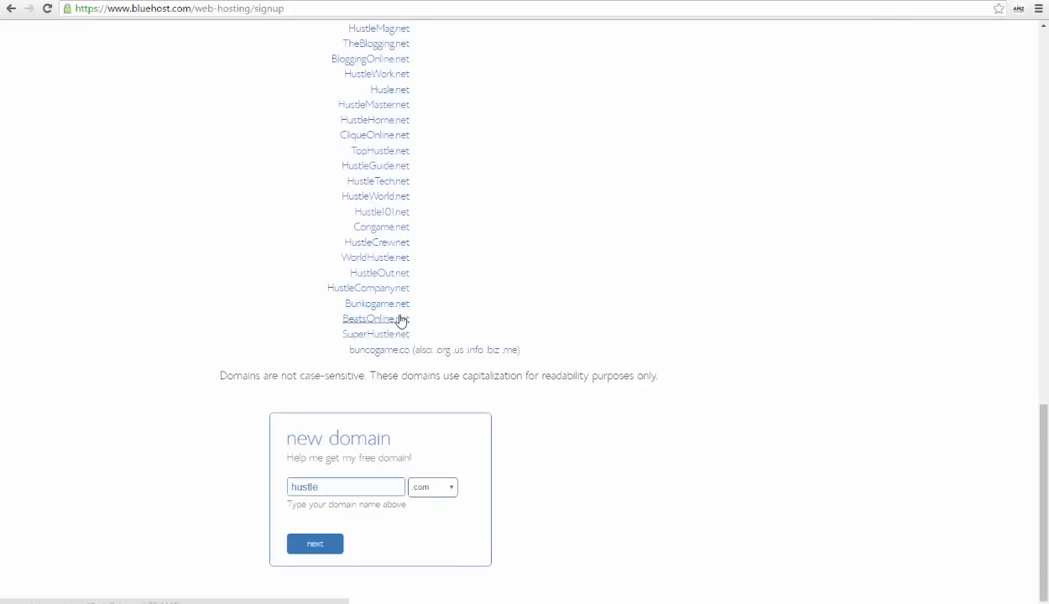
left_click(315, 544)
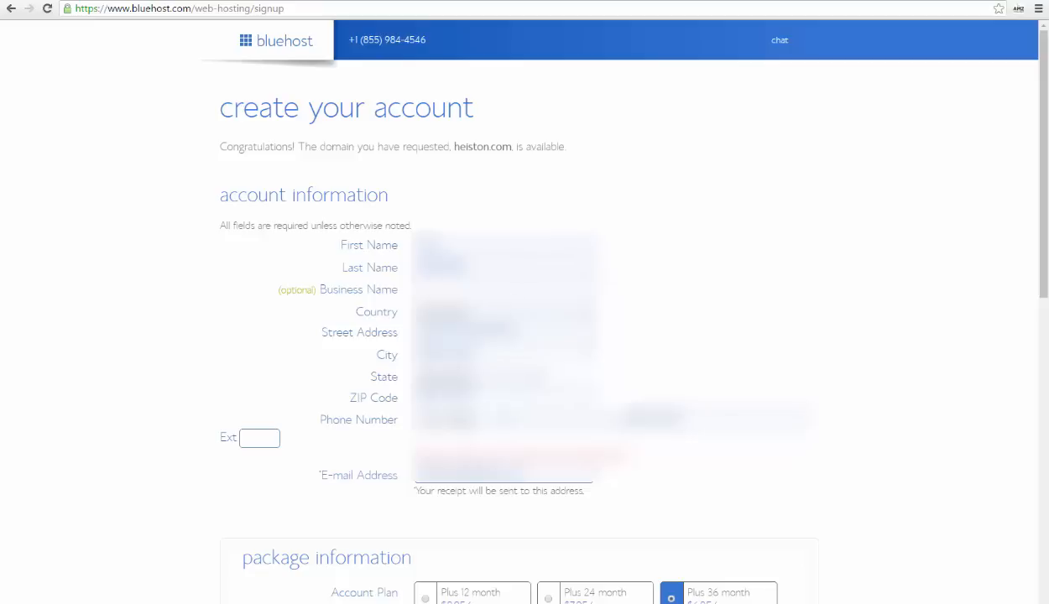
- Untick the optional extras and choose the 12-month plan, totalling $107.40
scroll("down", 3)
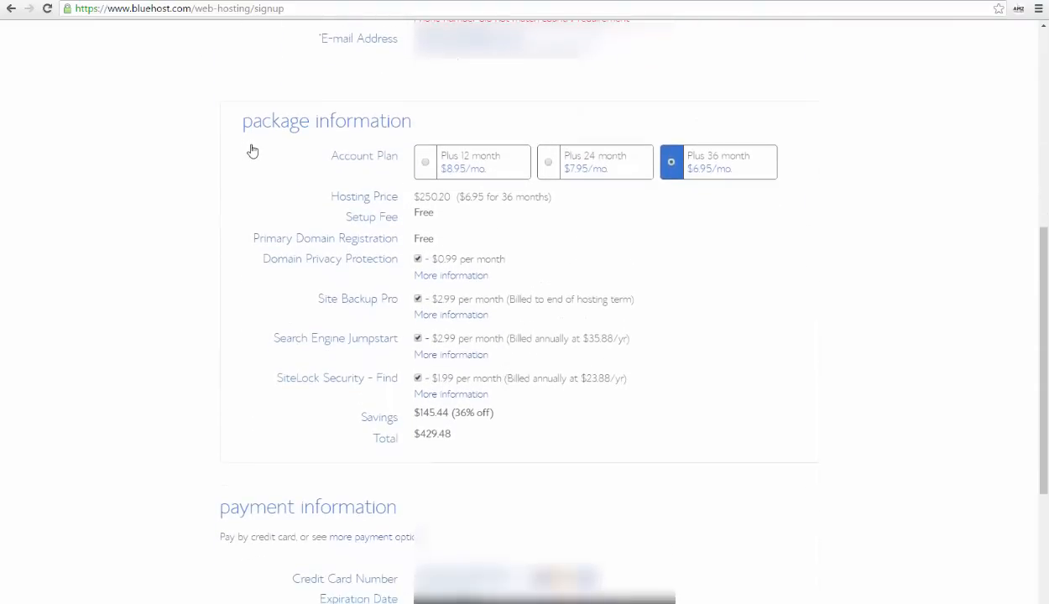
mouse_move(527, 188)
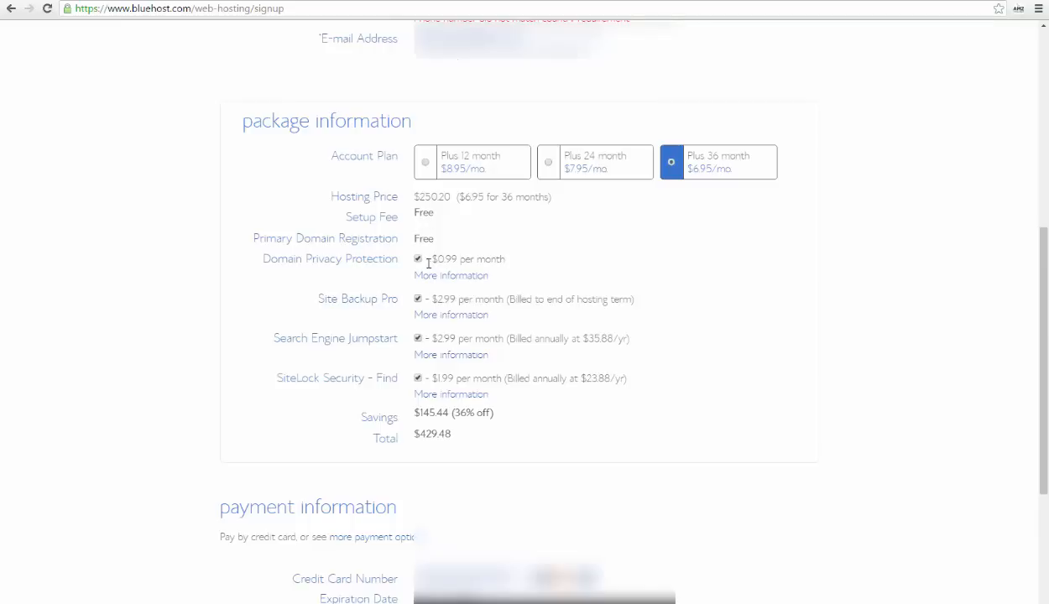
left_click(418, 258)
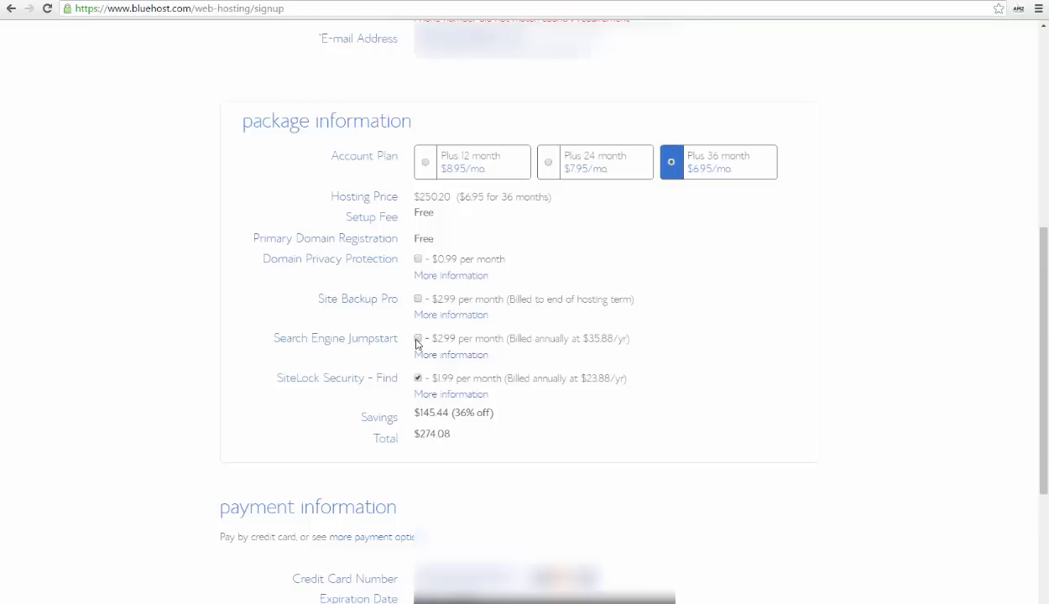
left_click(417, 378)
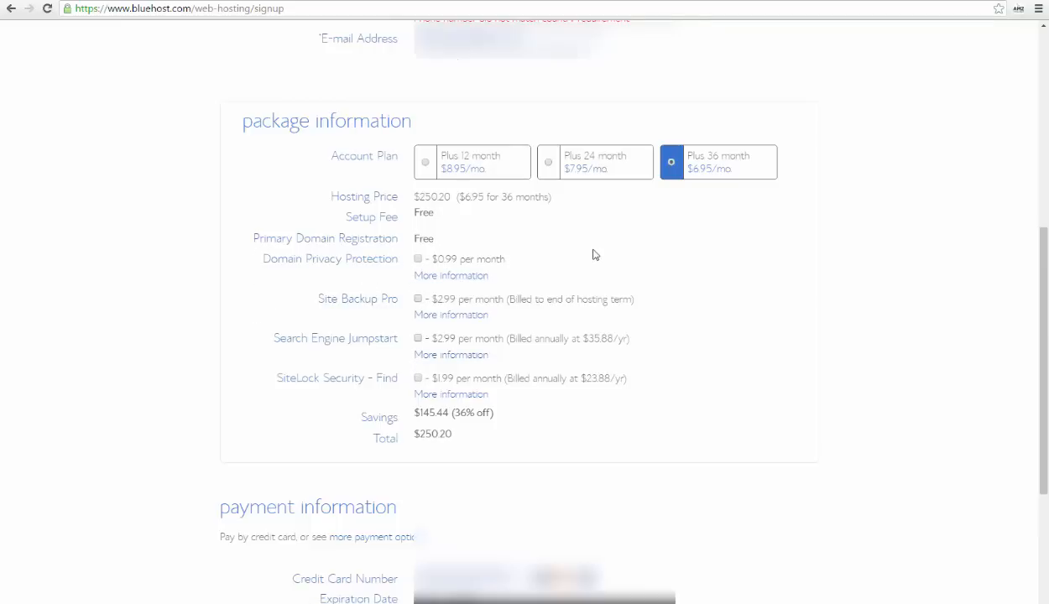
left_click(426, 161)
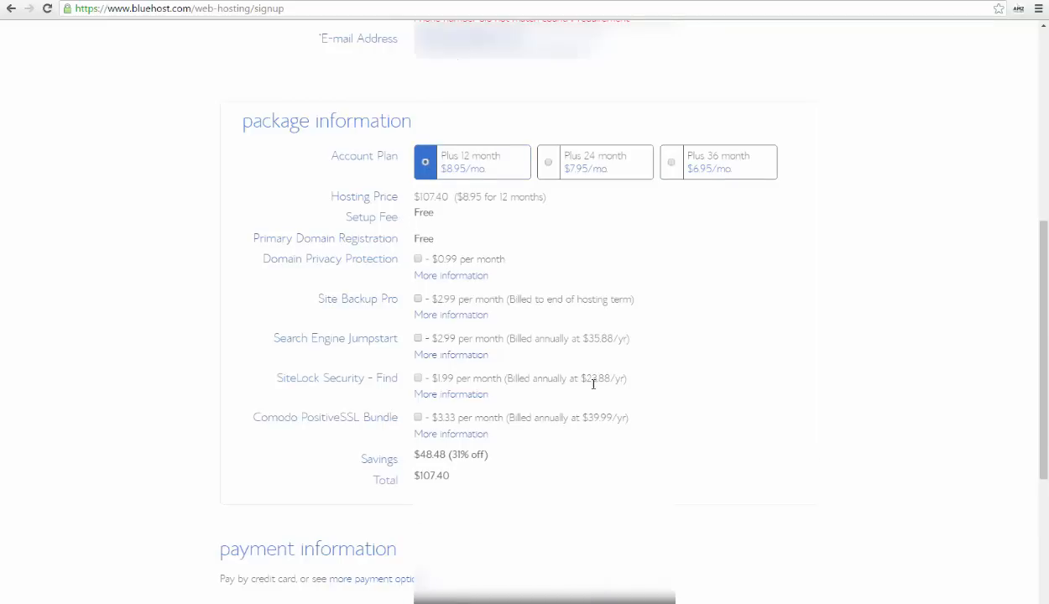
scroll("down", 3)
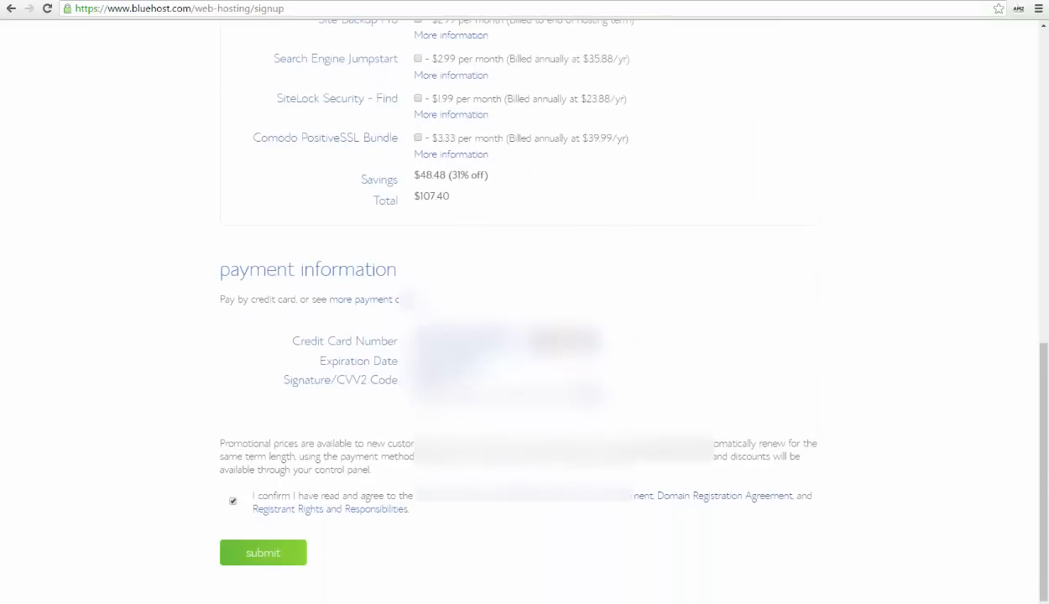
- Agree to the hosting terms and submit the order with payment information
left_click(233, 500)
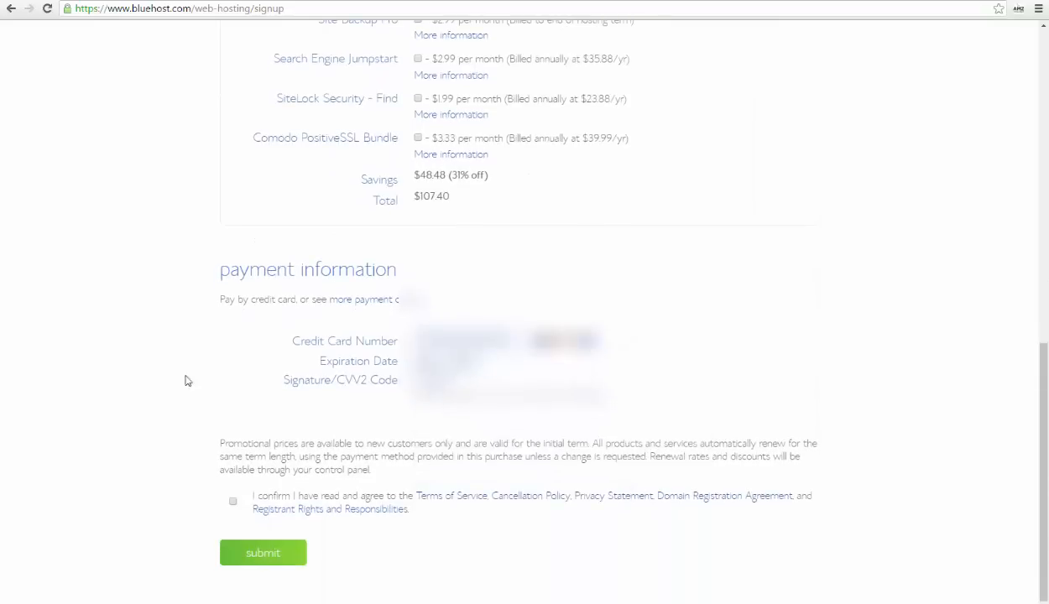
mouse_move(342, 319)
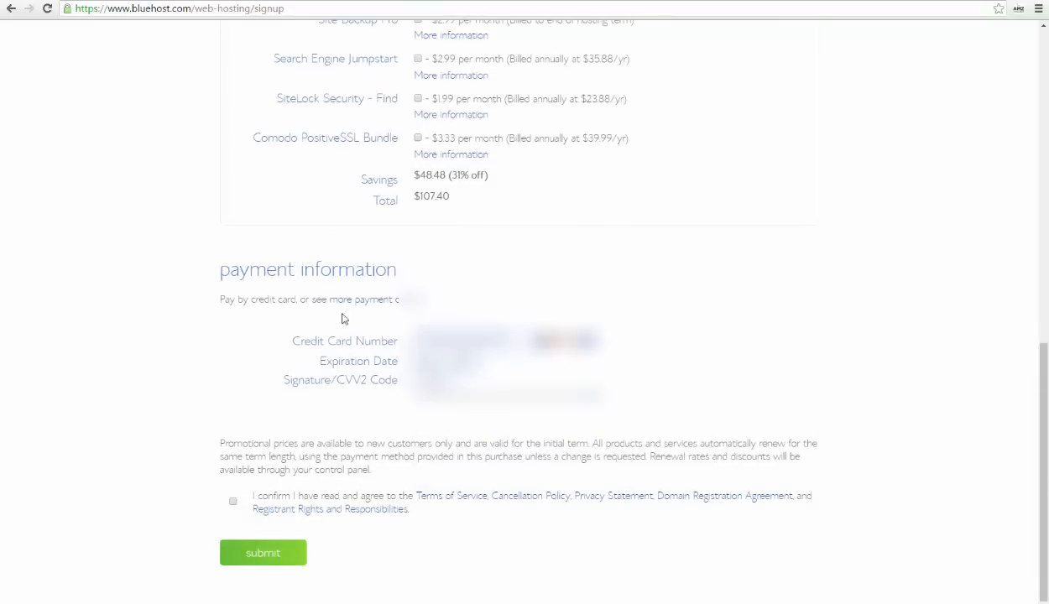
mouse_move(233, 345)
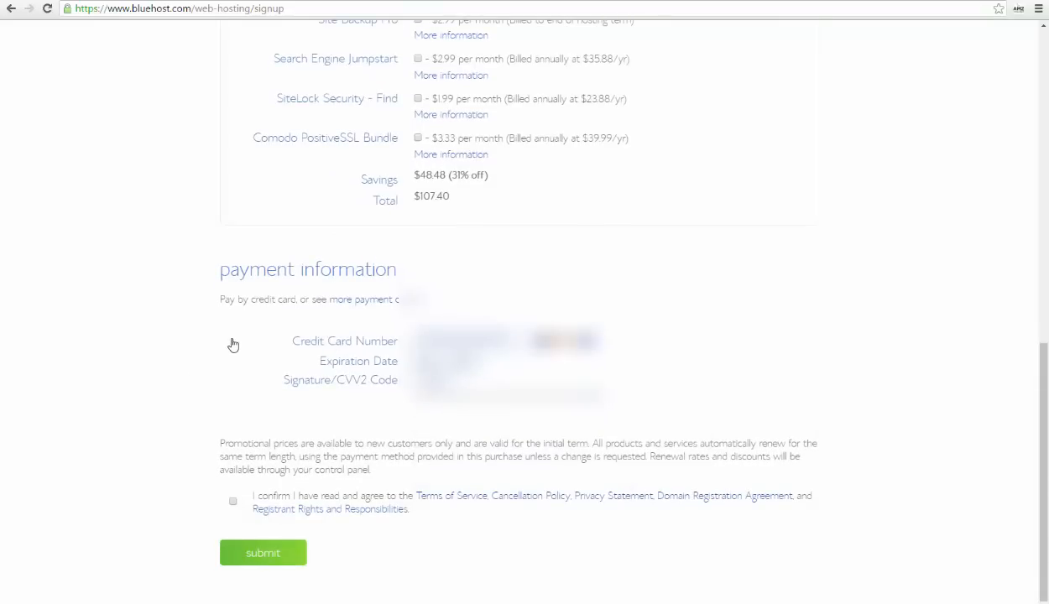
mouse_move(323, 348)
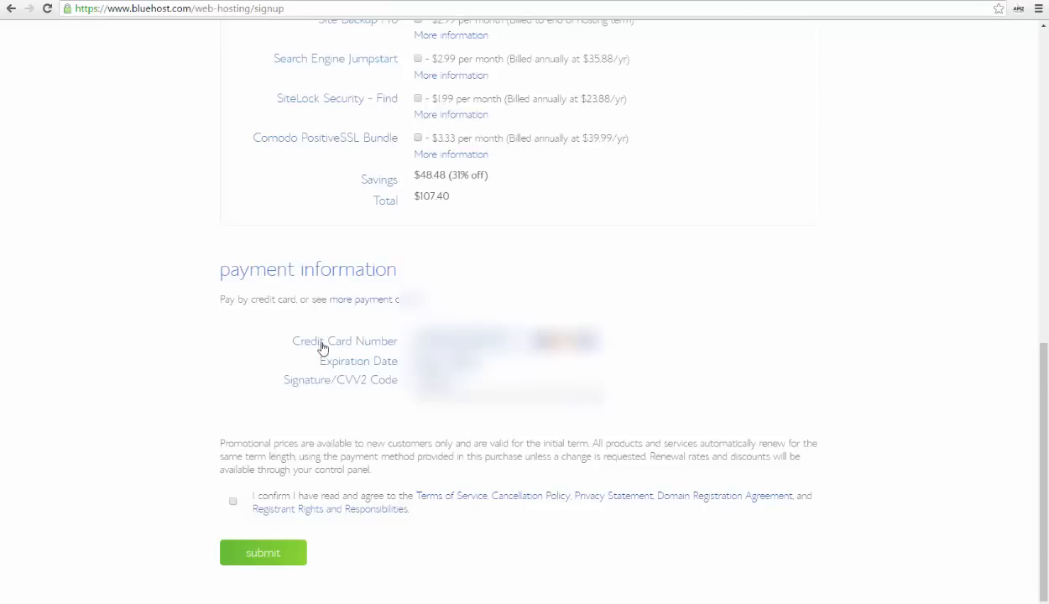
mouse_move(307, 379)
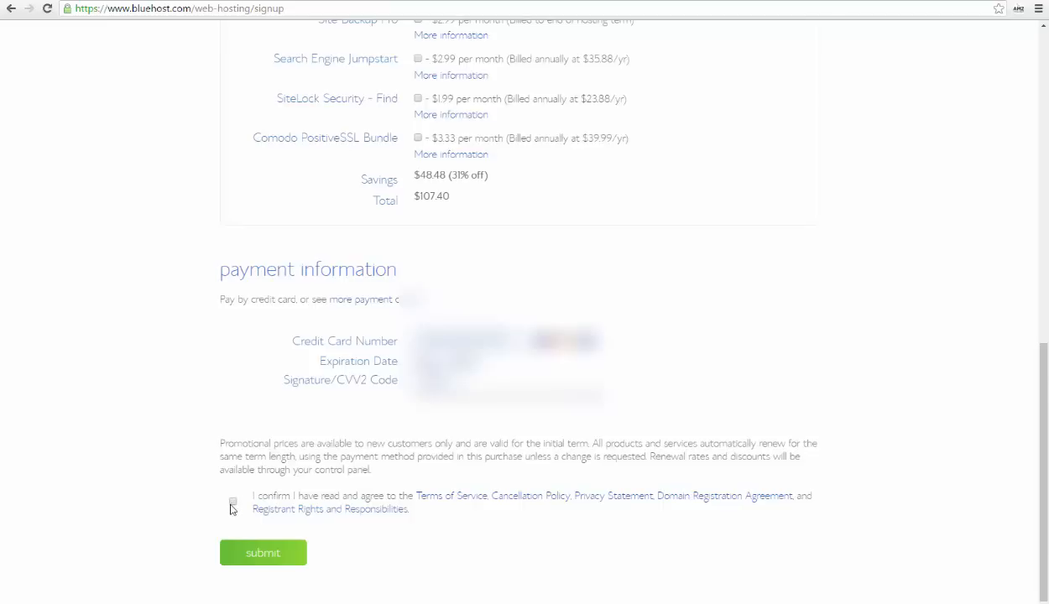
left_click(234, 500)
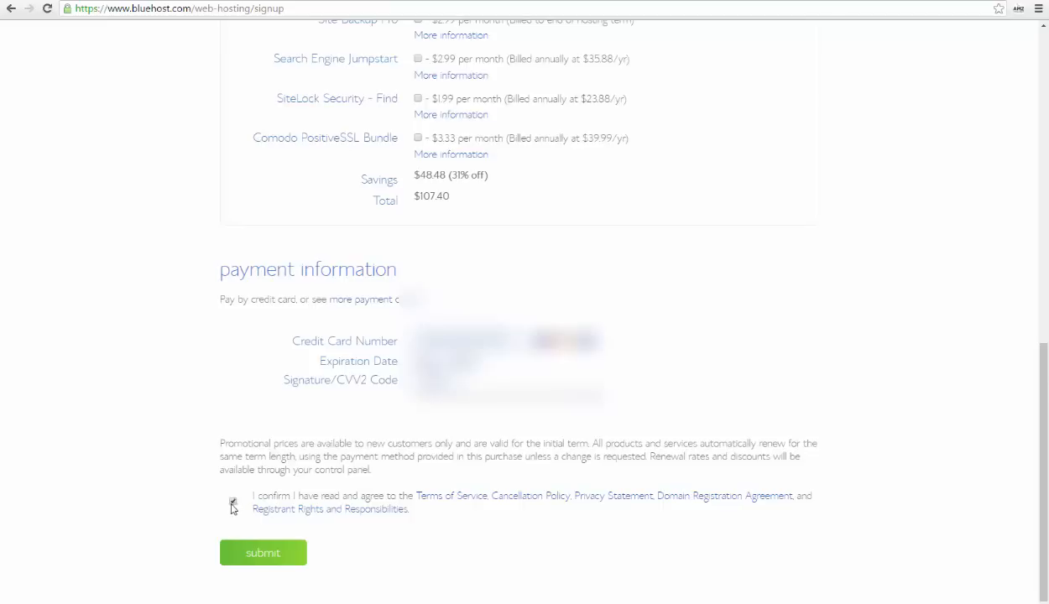
left_click(233, 500)
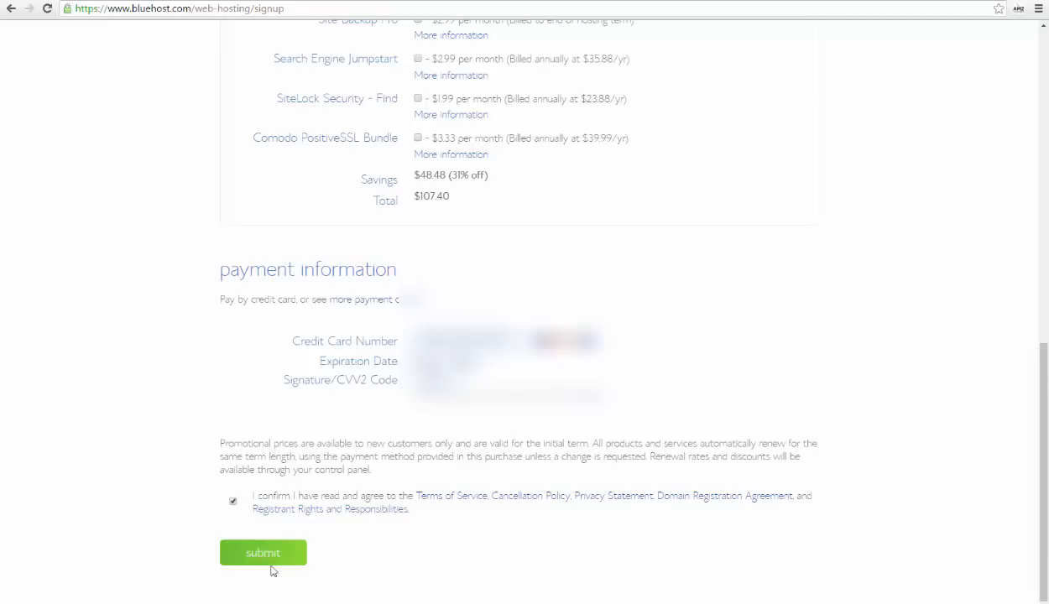
left_click(261, 552)
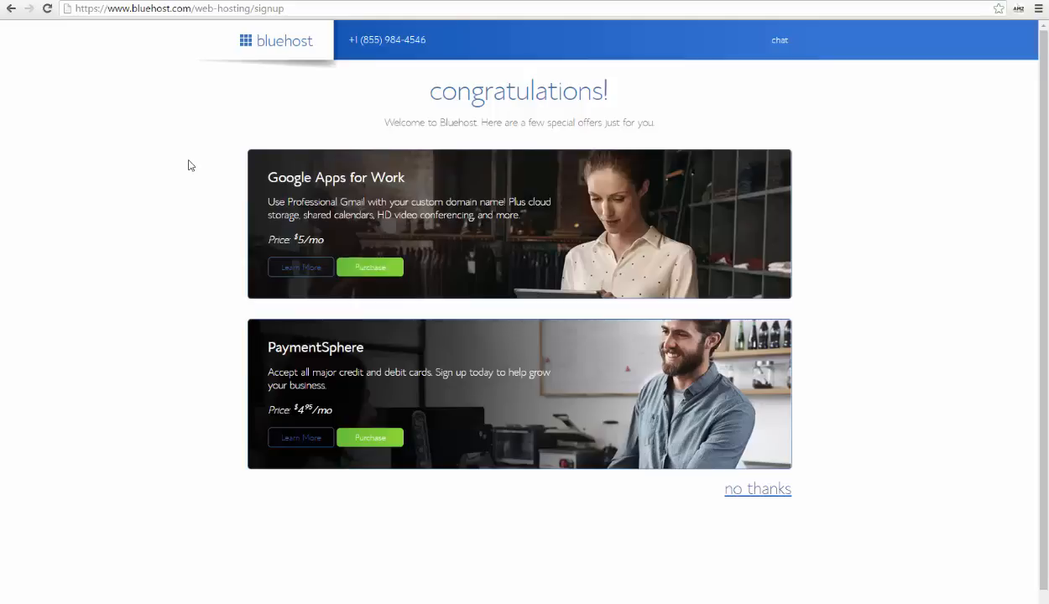
mouse_move(193, 155)
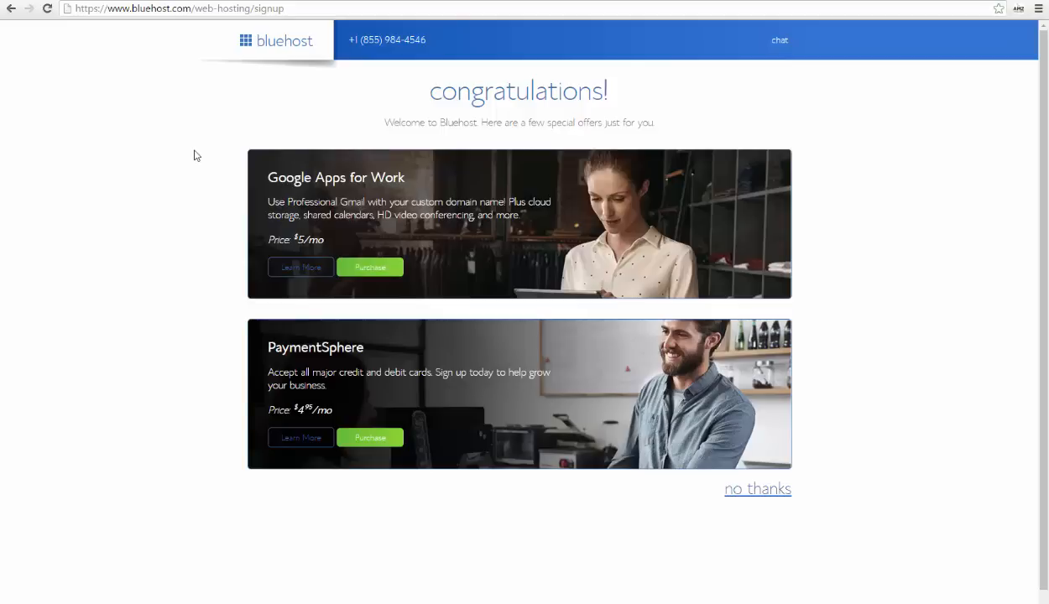
mouse_move(778, 469)
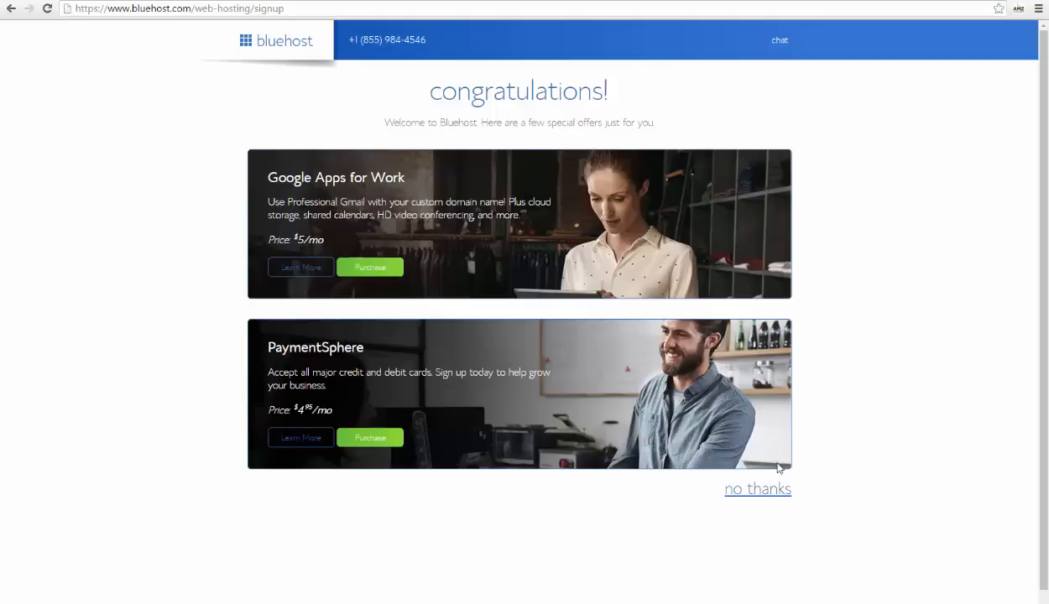
- Decline the Google Apps and PaymentSphere offers with 'no thanks'
left_click(756, 489)
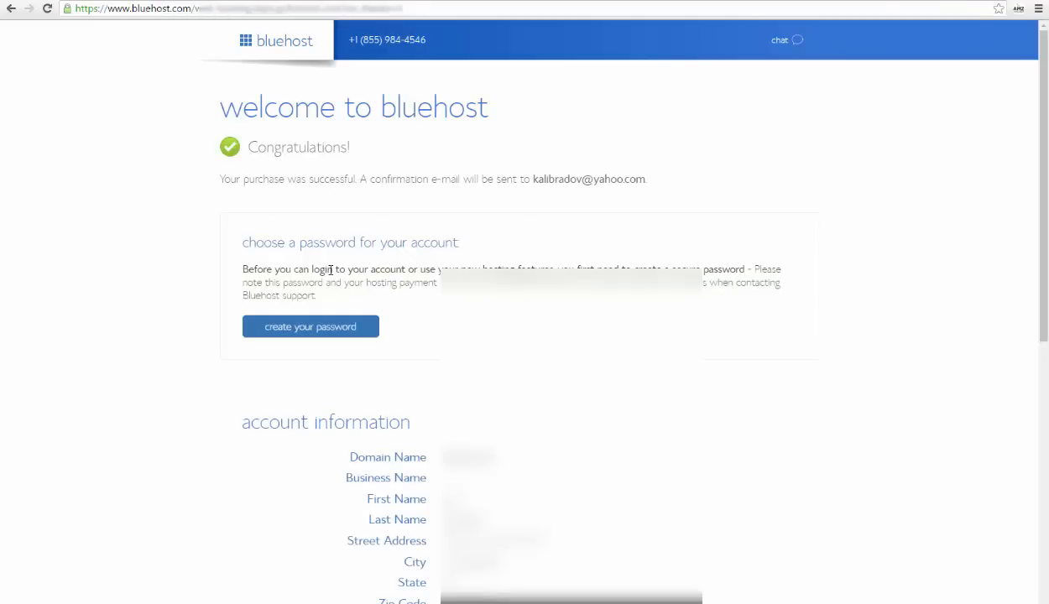
- Begin creating the account password on the Create Your New Password form
scroll("down", 3)
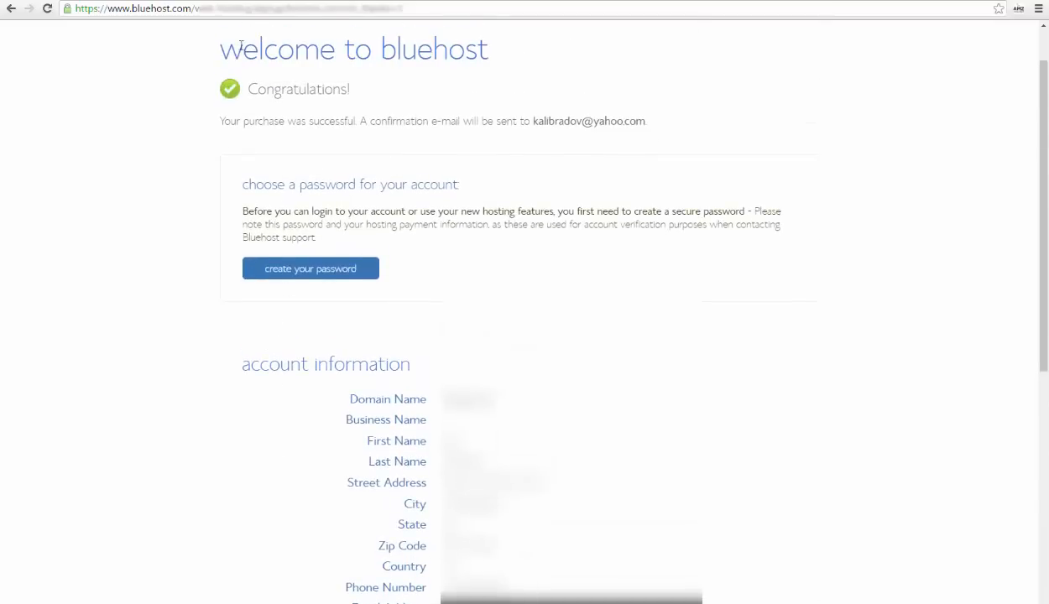
left_click(308, 269)
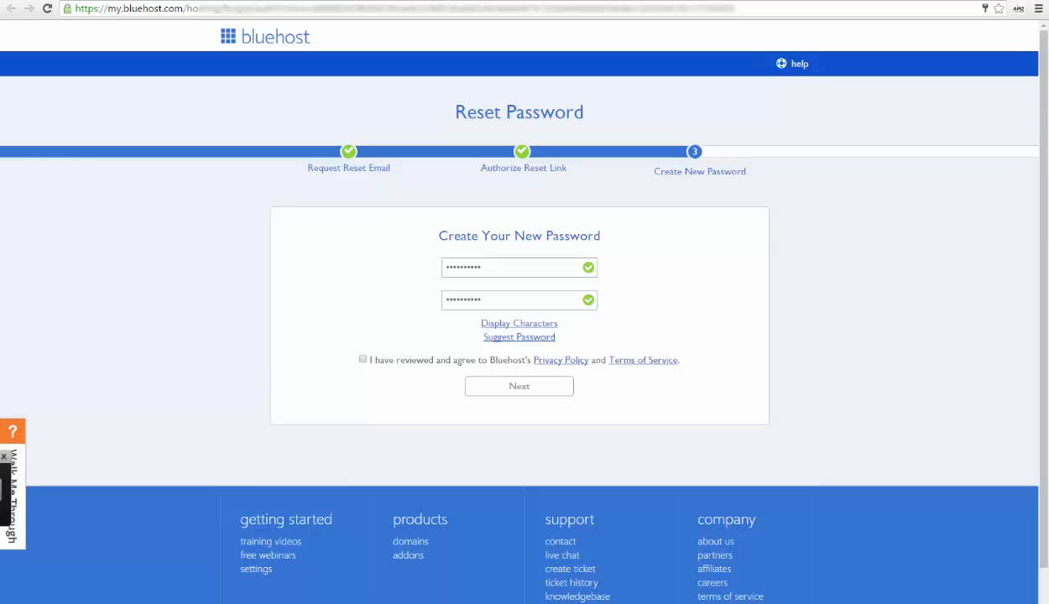
- Accept the privacy policy and terms, save the new password, and go to the hosting login
left_click(362, 360)
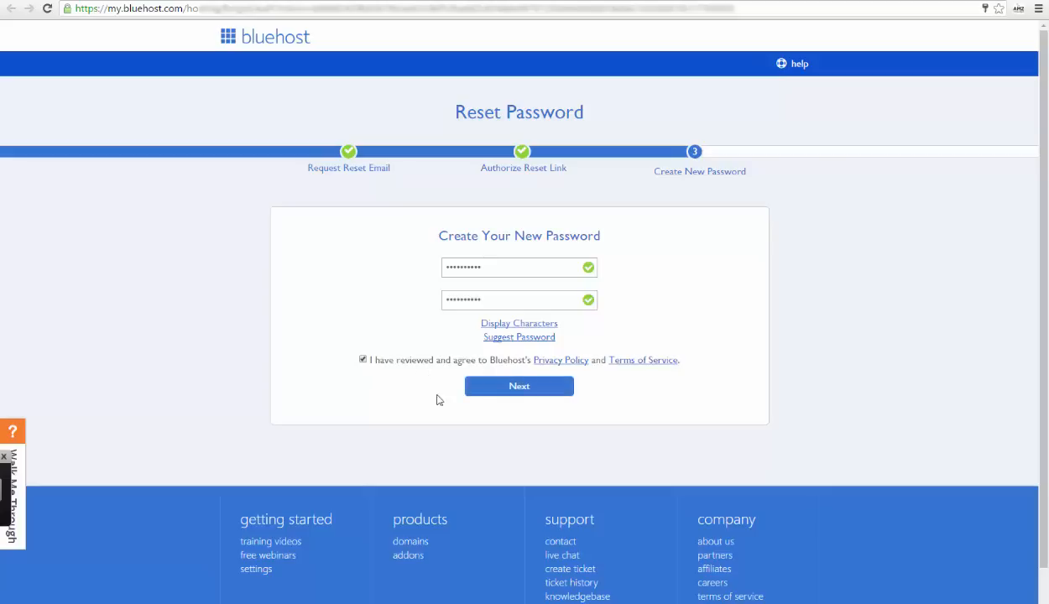
left_click(518, 386)
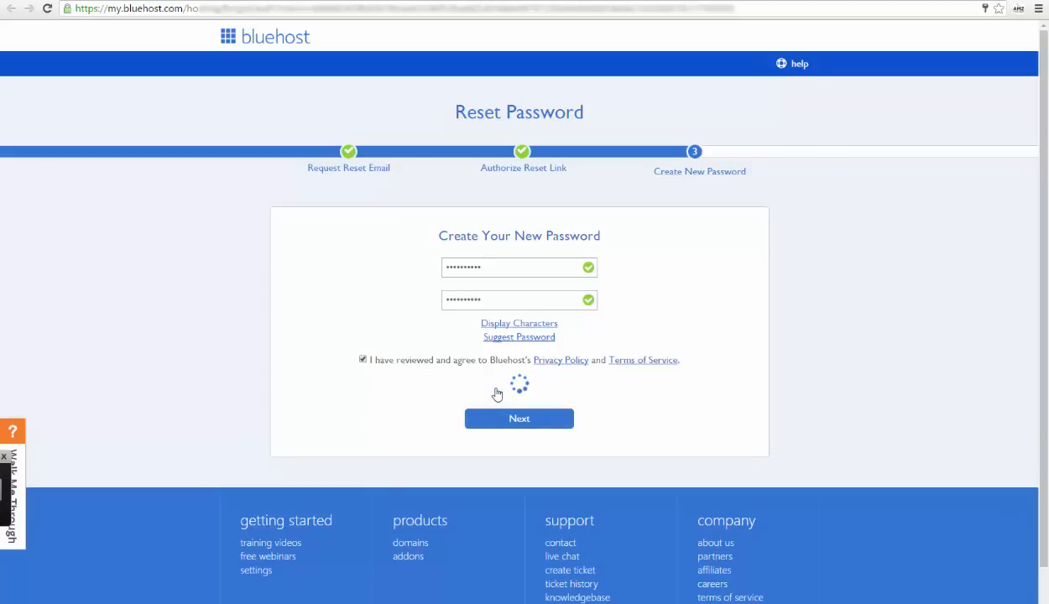
left_click(518, 419)
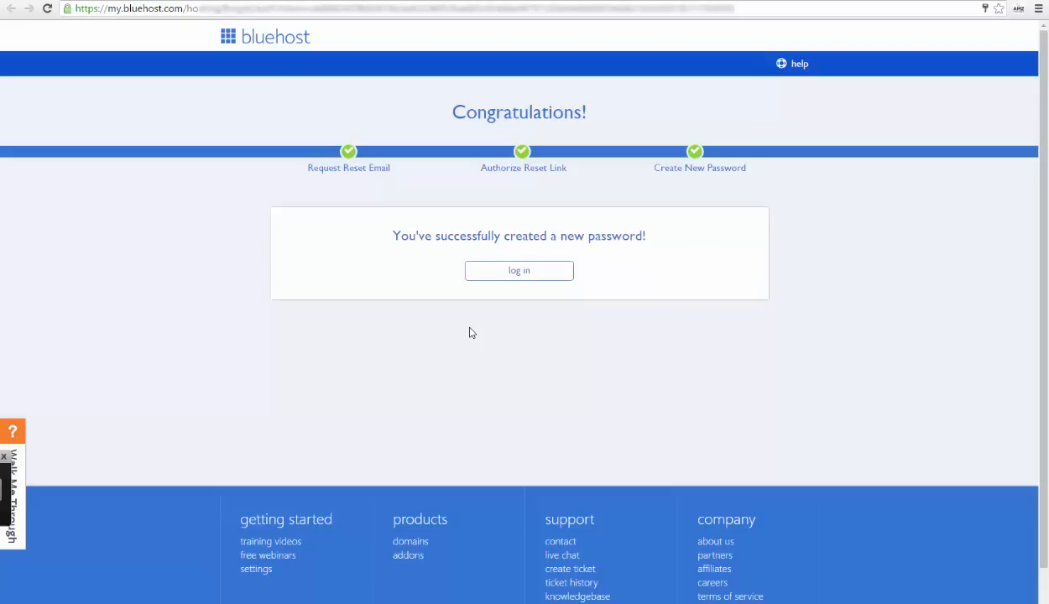
mouse_move(500, 283)
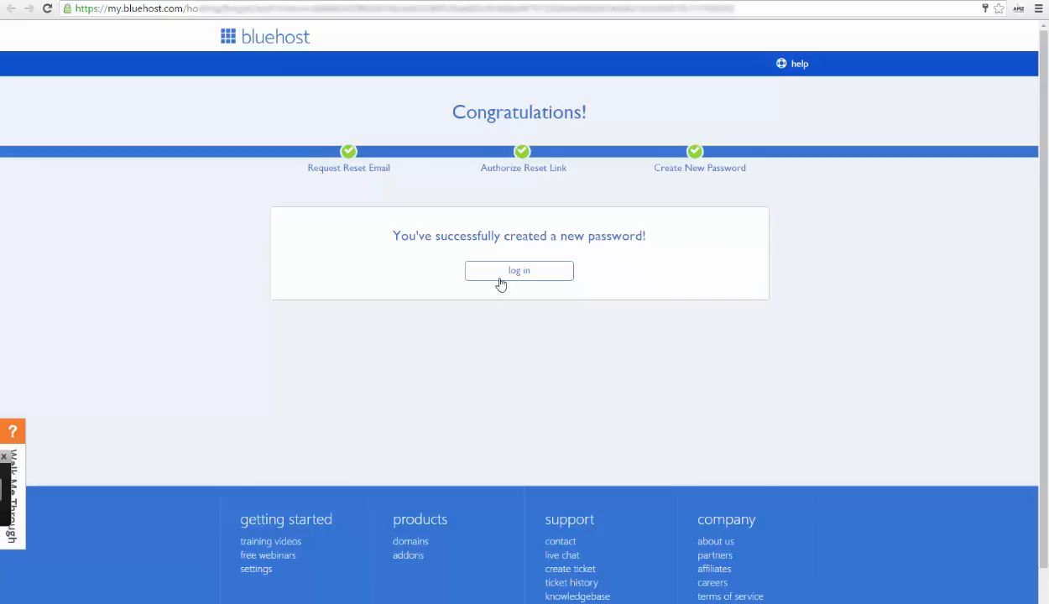
left_click(519, 270)
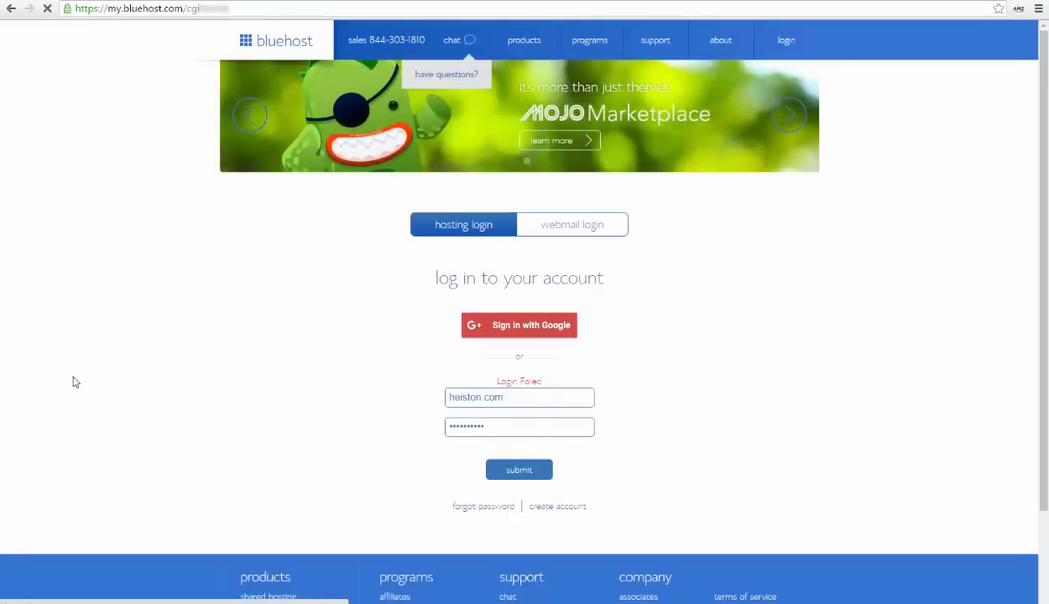
- Log in to the heiston.com hosting account and dismiss the Welcome to bluehost dialog
left_click(519, 469)
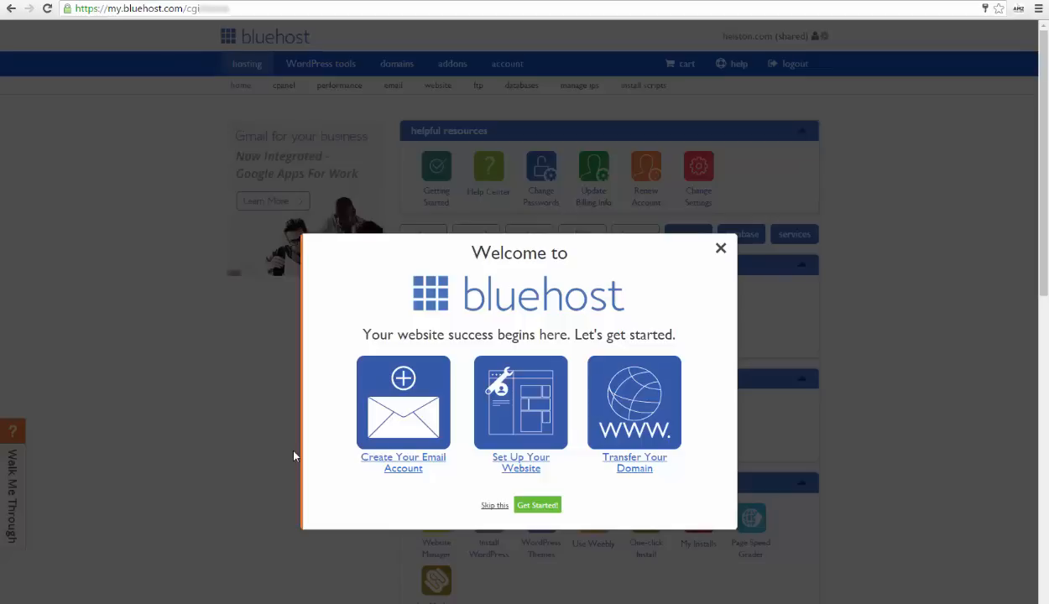
mouse_move(719, 248)
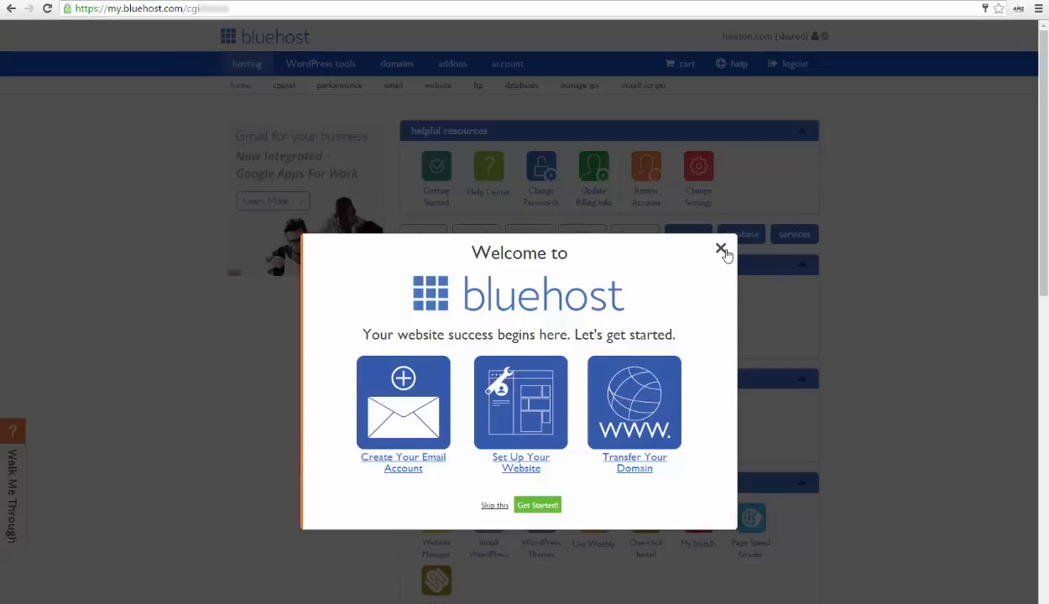
left_click(718, 248)
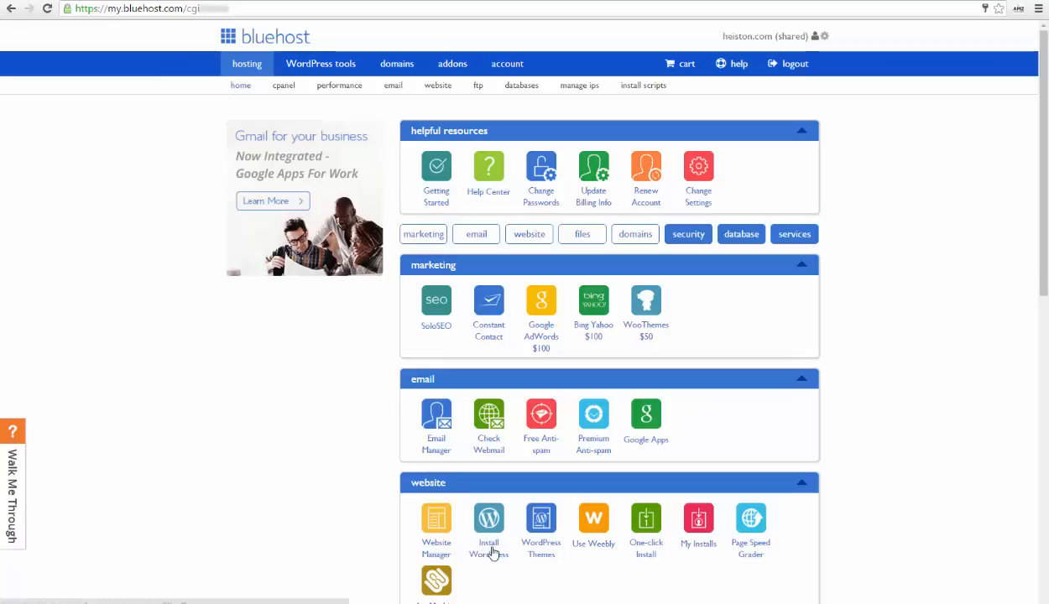
- Start the WordPress installation from Bluehost's website section
left_click(489, 517)
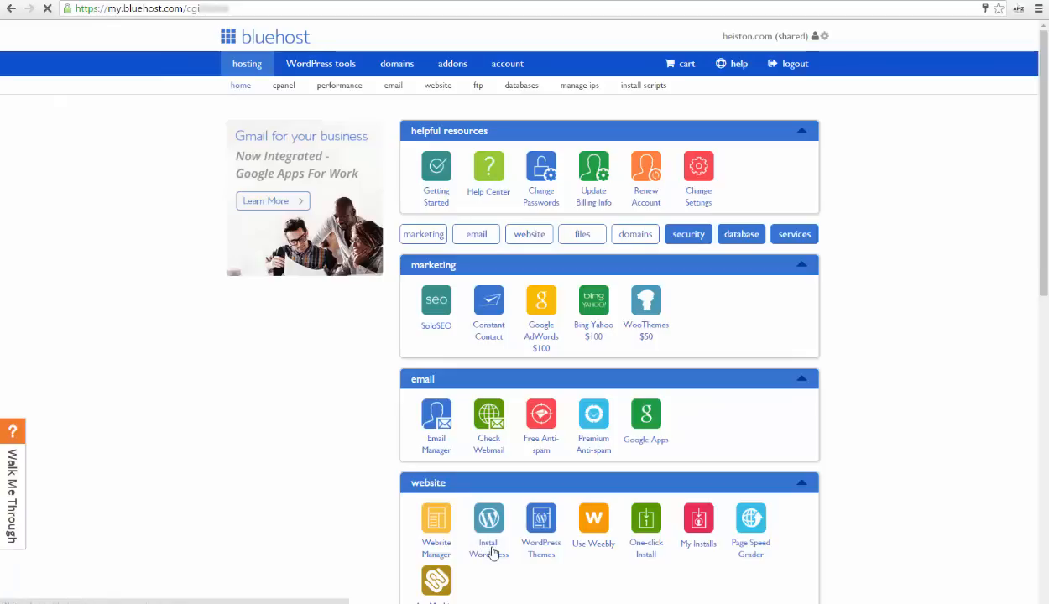
left_click(489, 516)
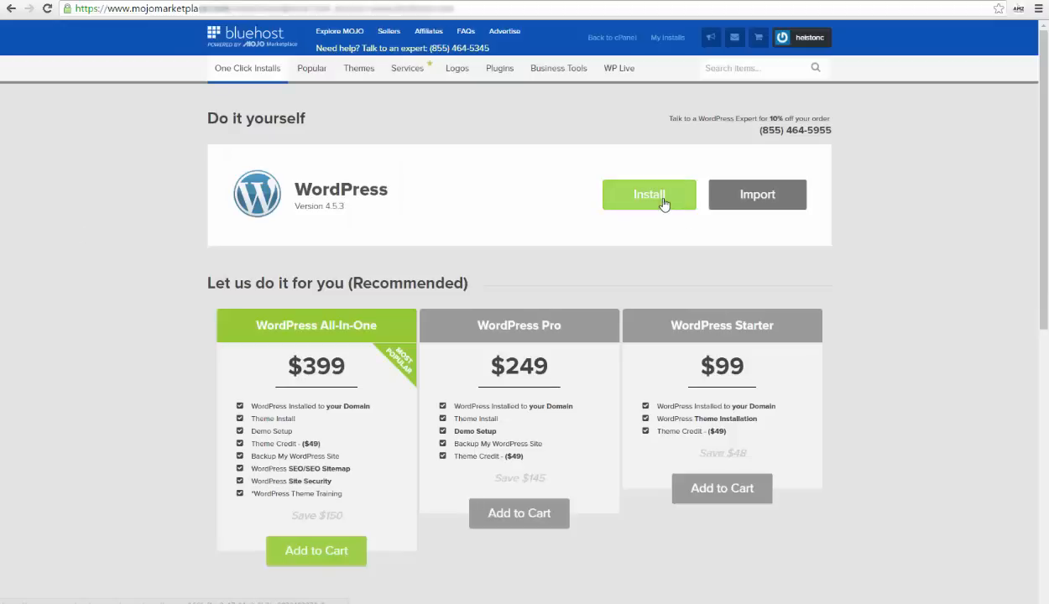
- Choose the www version of heiston.com as the install target and check the domain
left_click(648, 195)
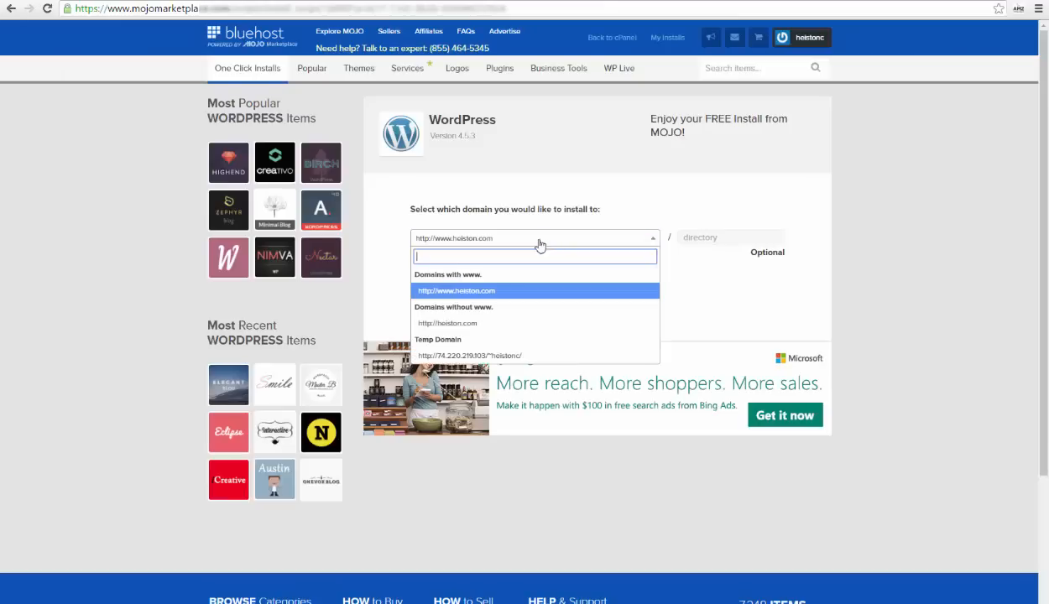
left_click(456, 290)
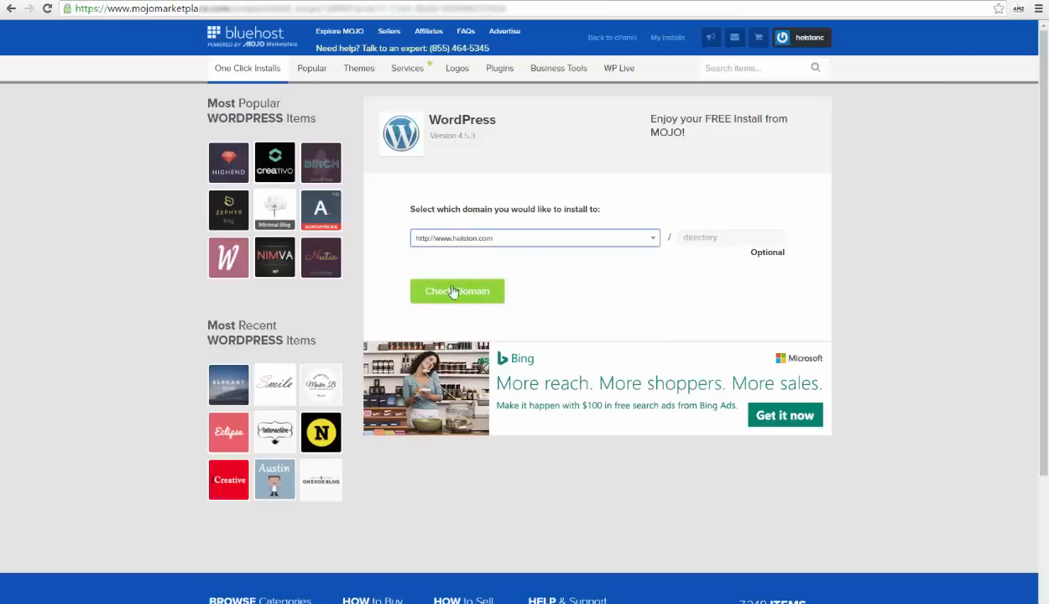
left_click(456, 292)
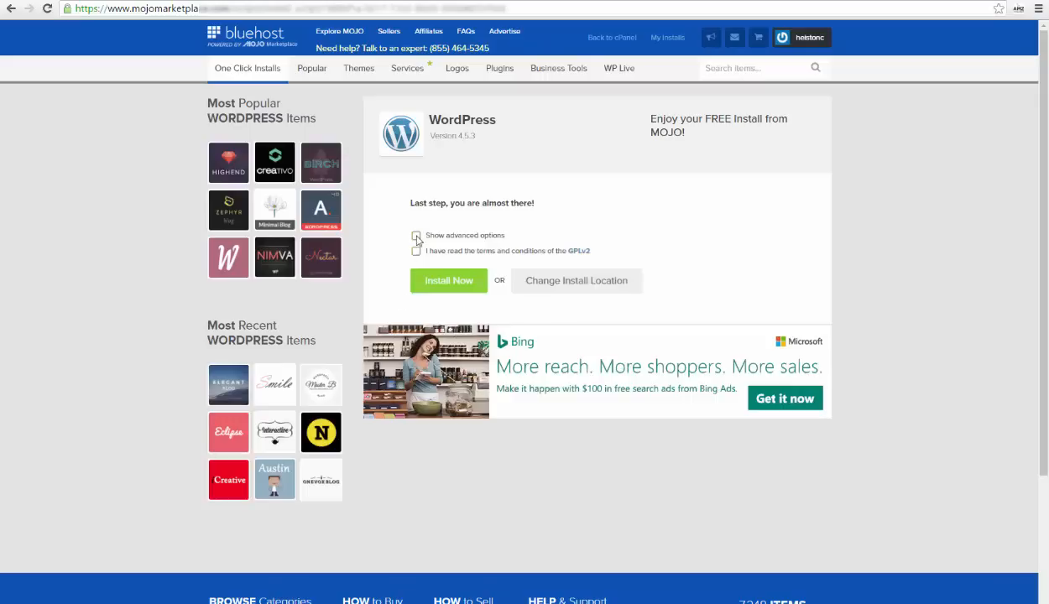
- Reveal advanced options, accept the terms and conditions, and start installing WordPress on heiston.com
left_click(416, 235)
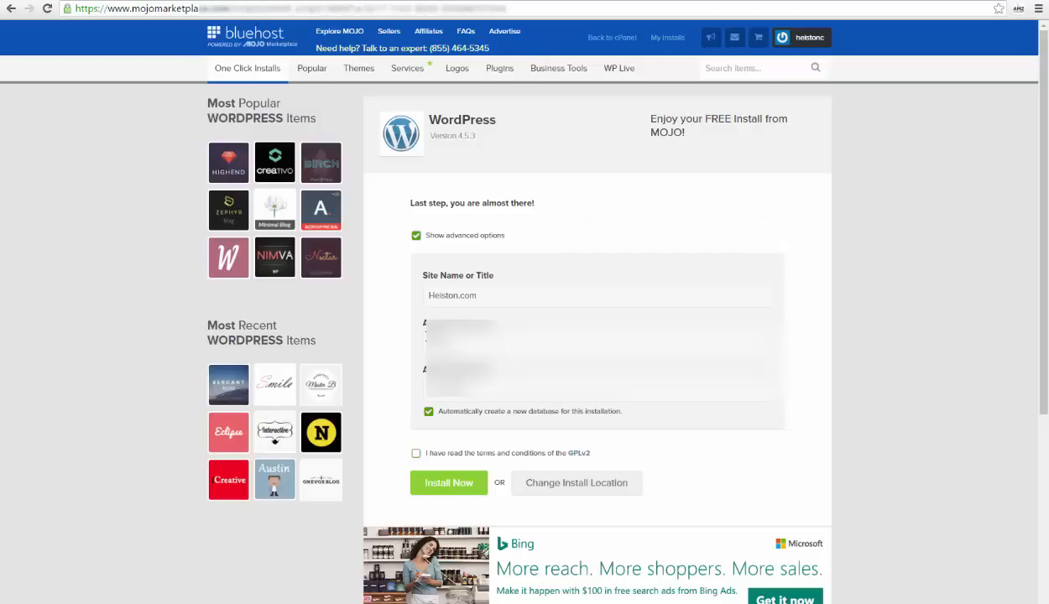
mouse_move(423, 332)
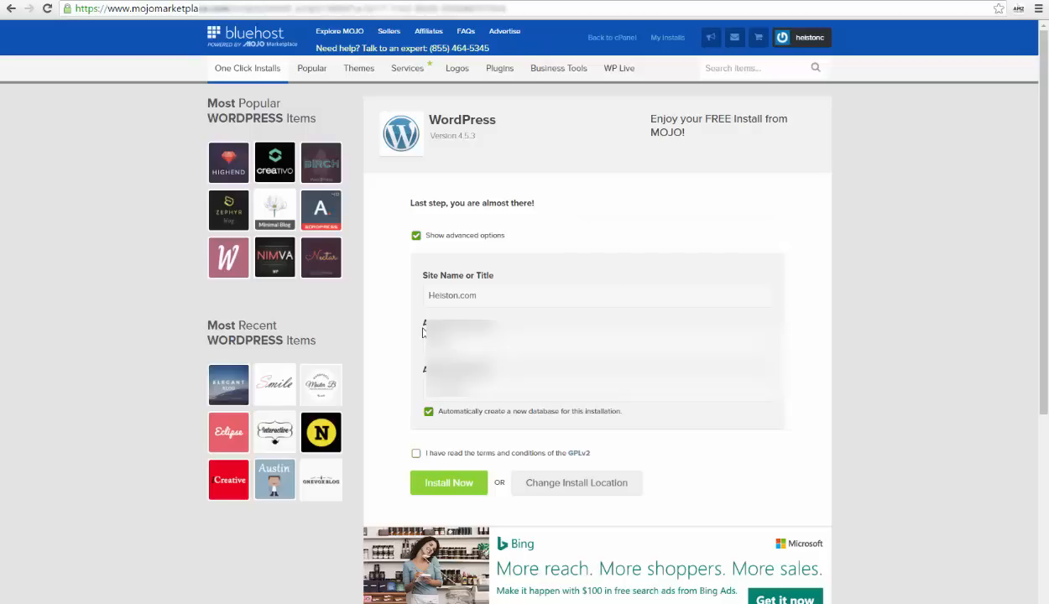
left_click(416, 453)
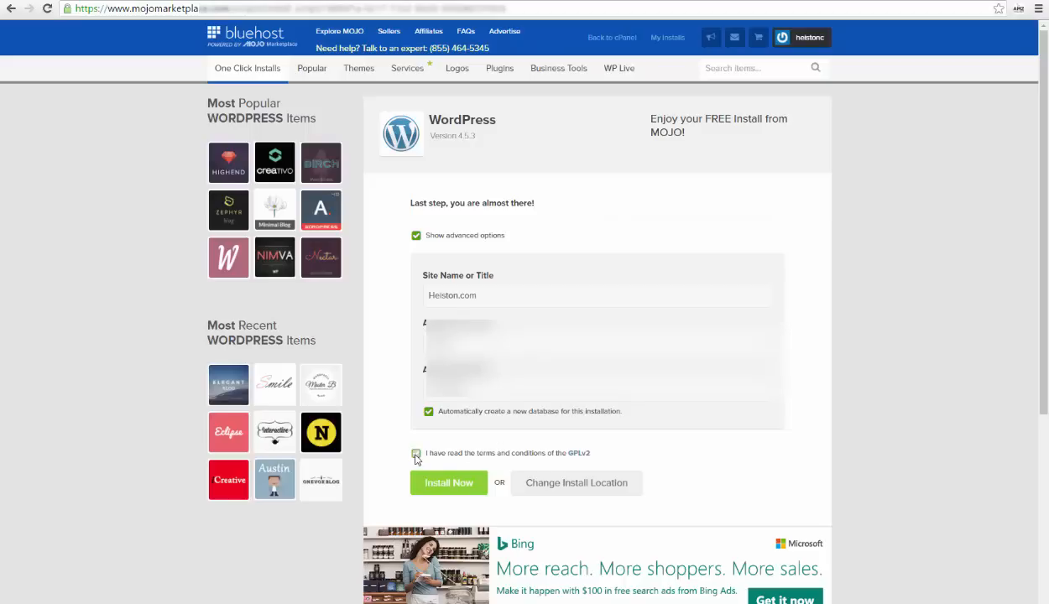
left_click(416, 453)
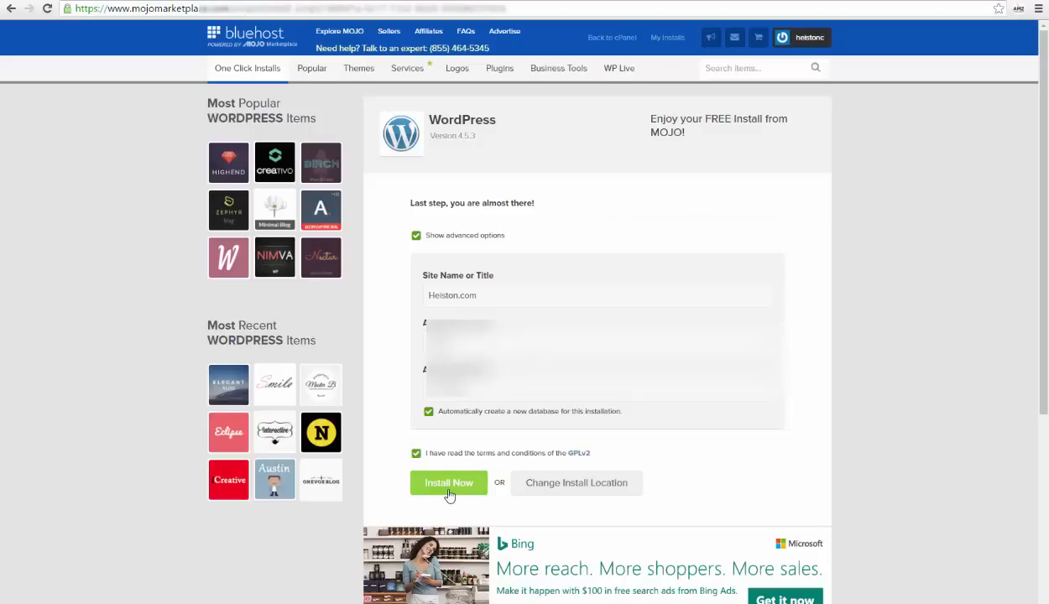
left_click(448, 484)
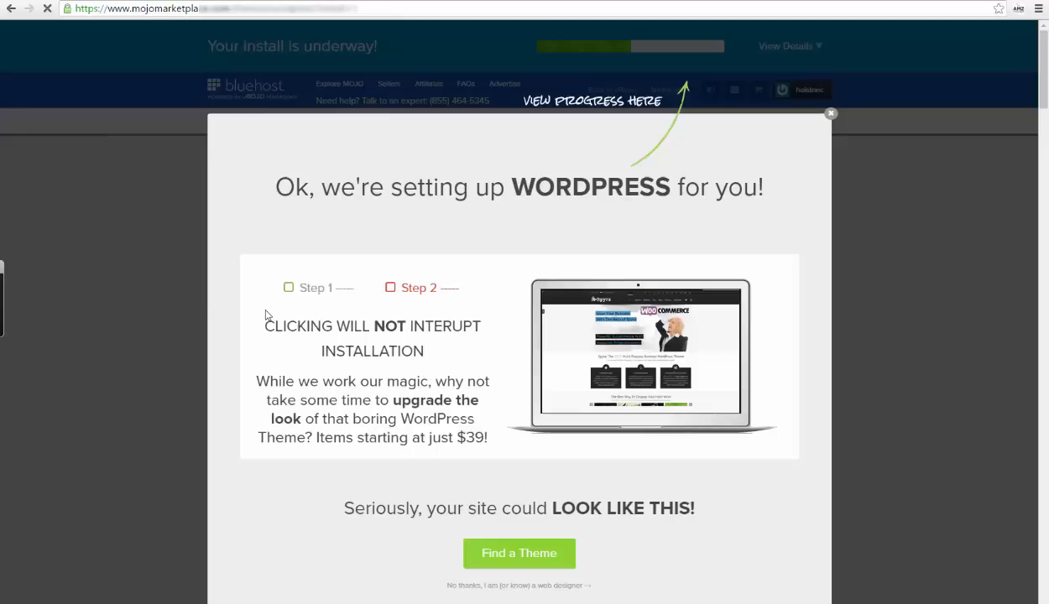
mouse_move(872, 131)
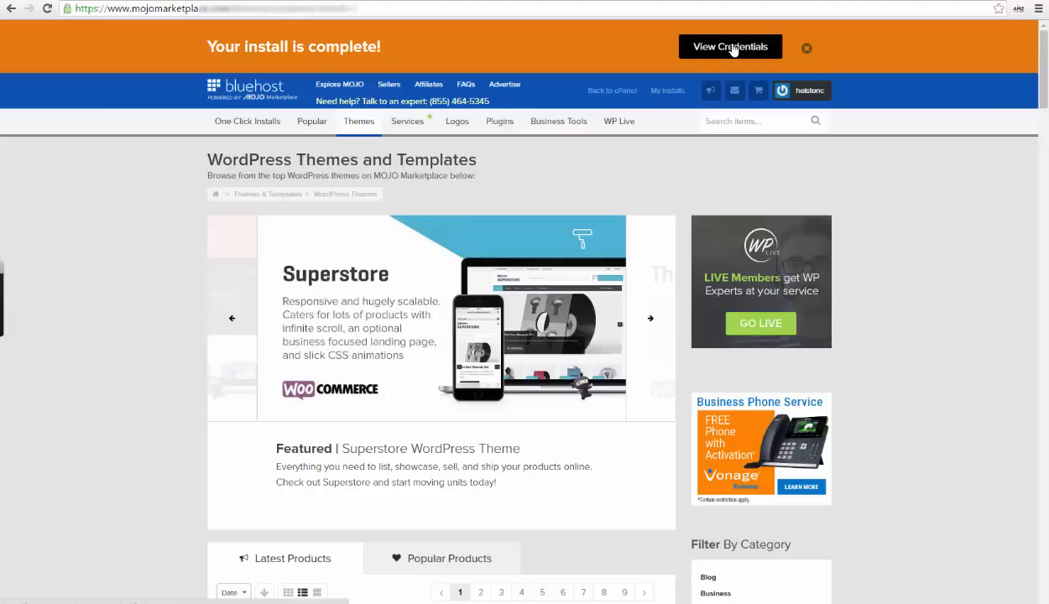
- View the login credentials from the install-complete banner
left_click(728, 47)
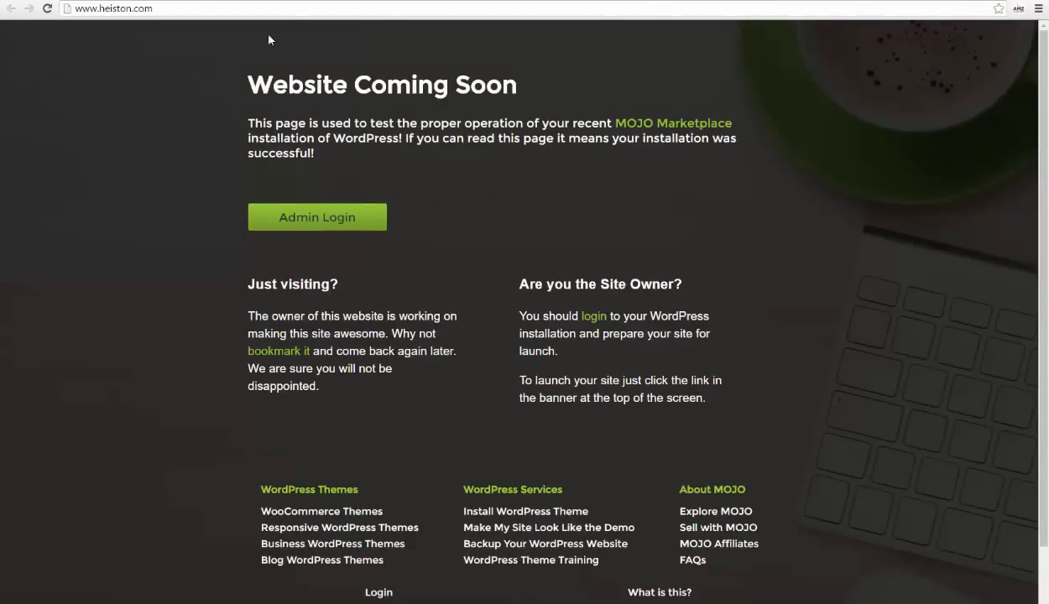
mouse_move(108, 298)
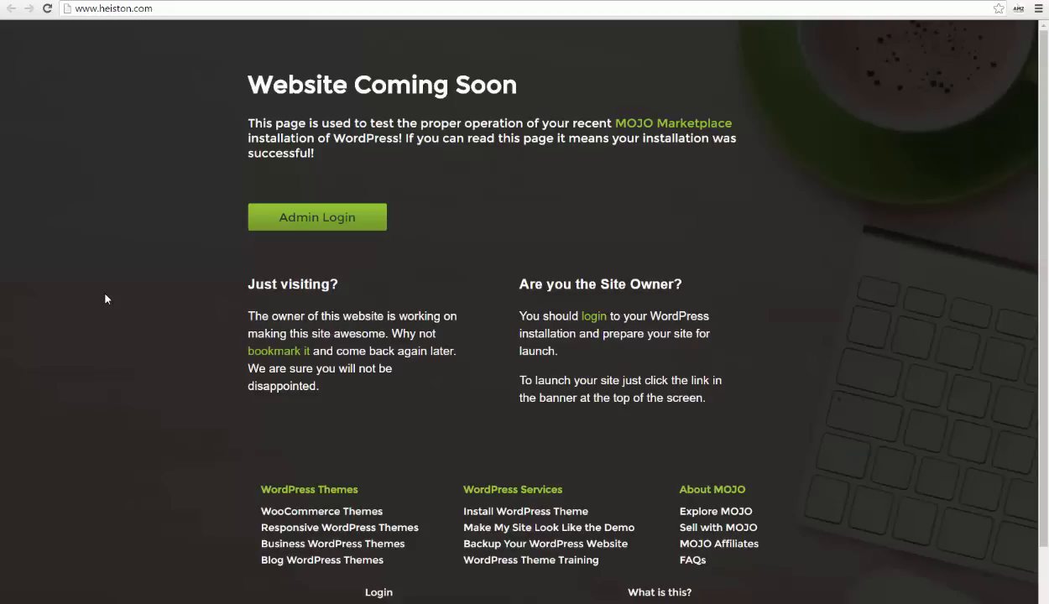
- Go to the WordPress admin login from the heiston.com Coming Soon page
left_click(316, 216)
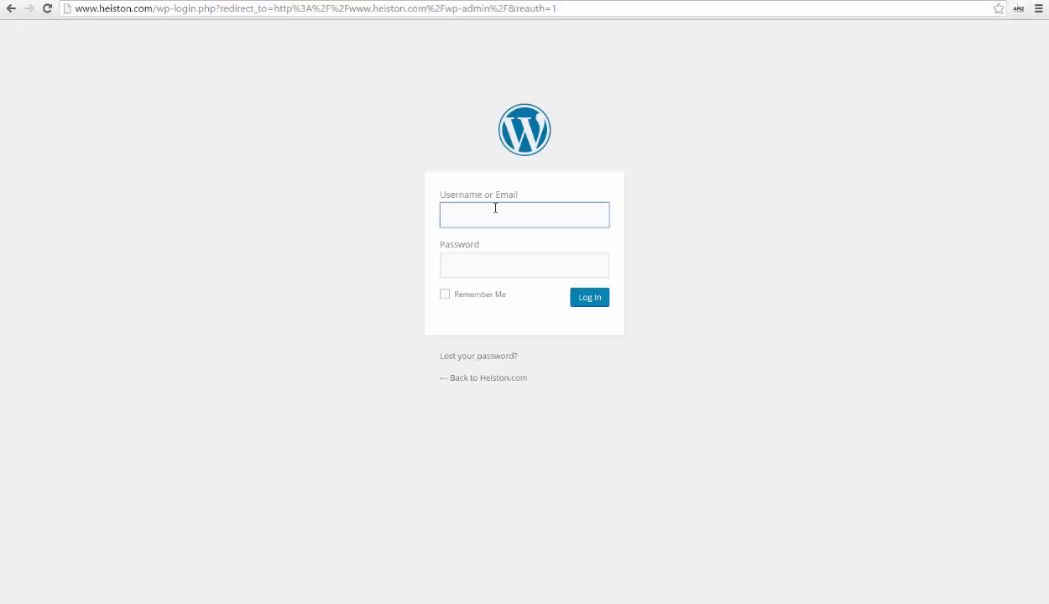
- Sign in to WordPress as 'admin' and reach the heiston.com Dashboard
left_click(523, 215)
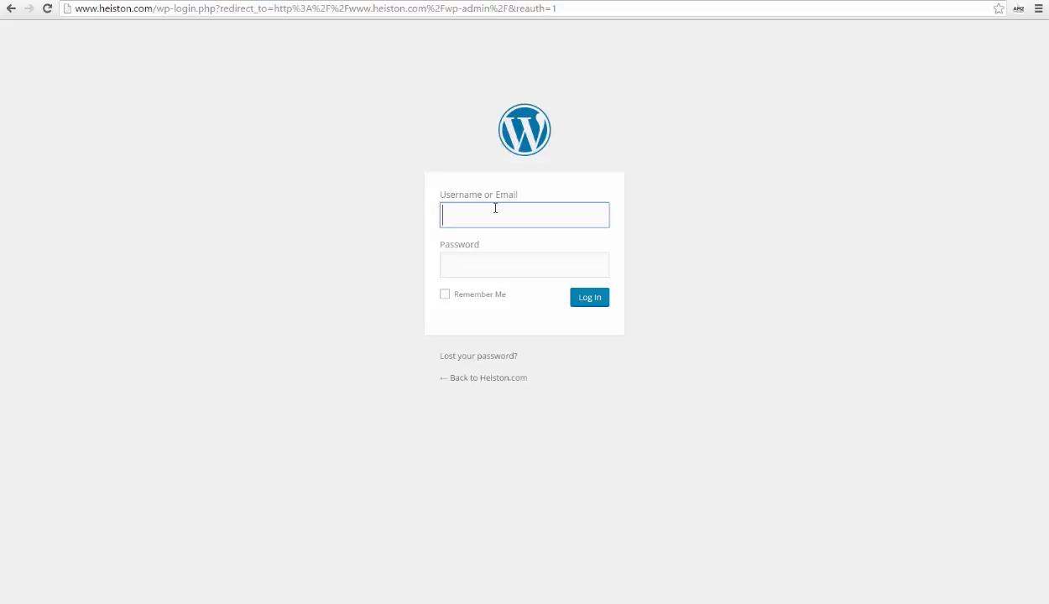
type("admin")
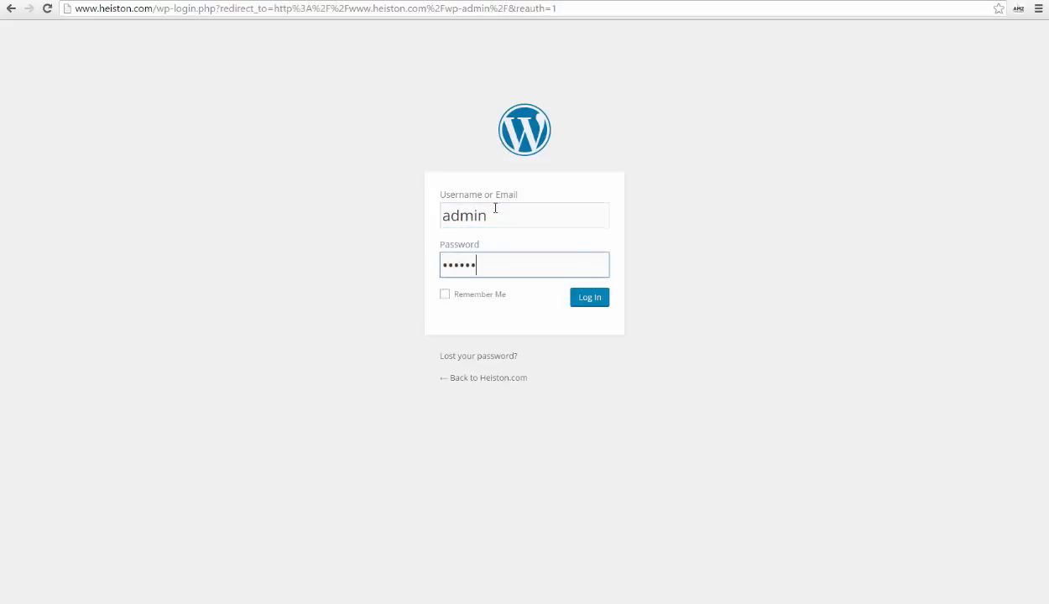
left_click(589, 297)
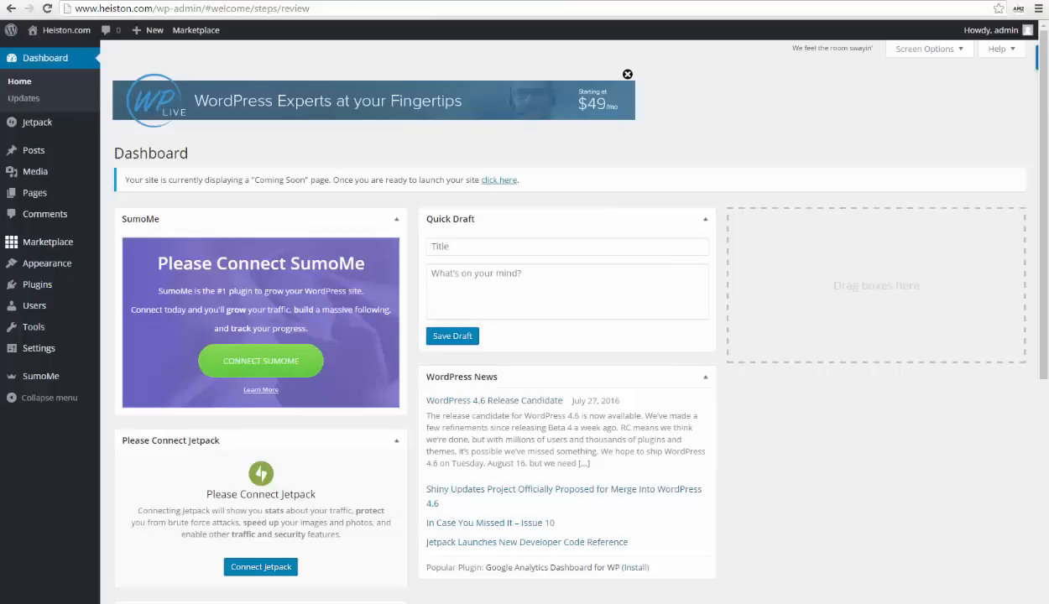
mouse_move(131, 272)
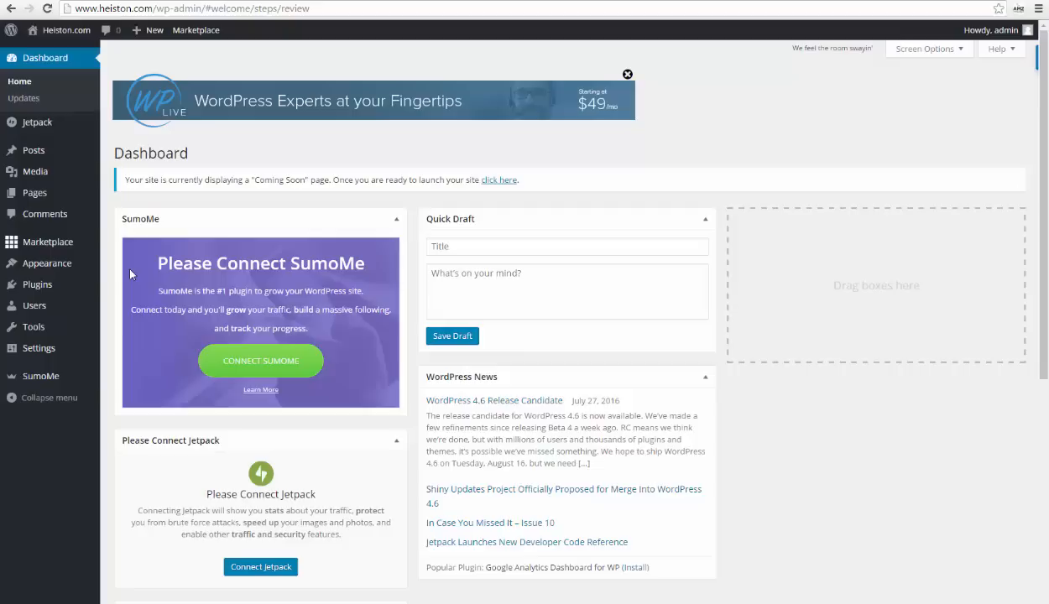
mouse_move(104, 258)
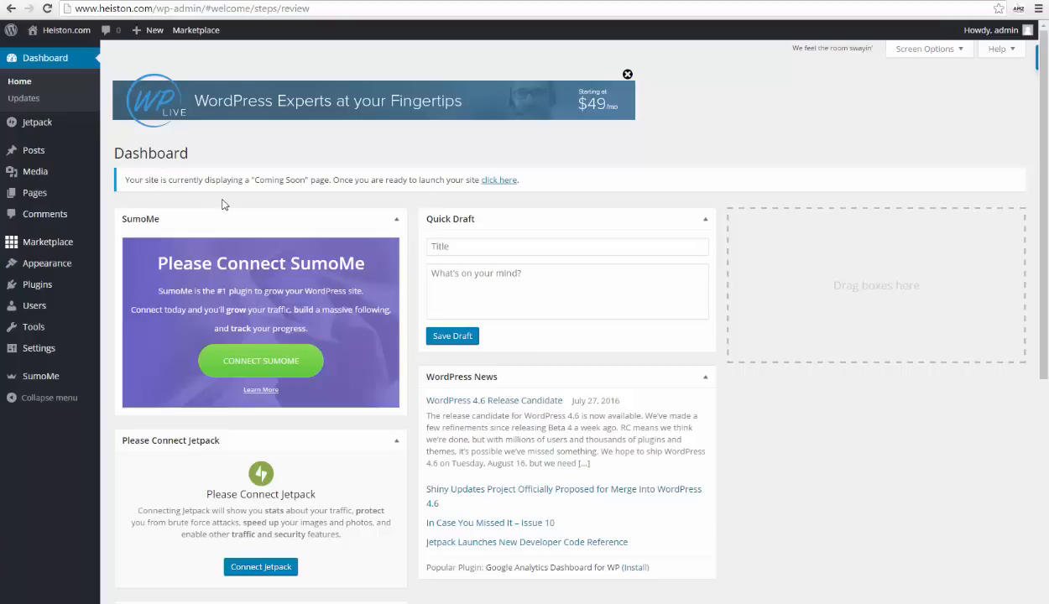
mouse_move(47, 262)
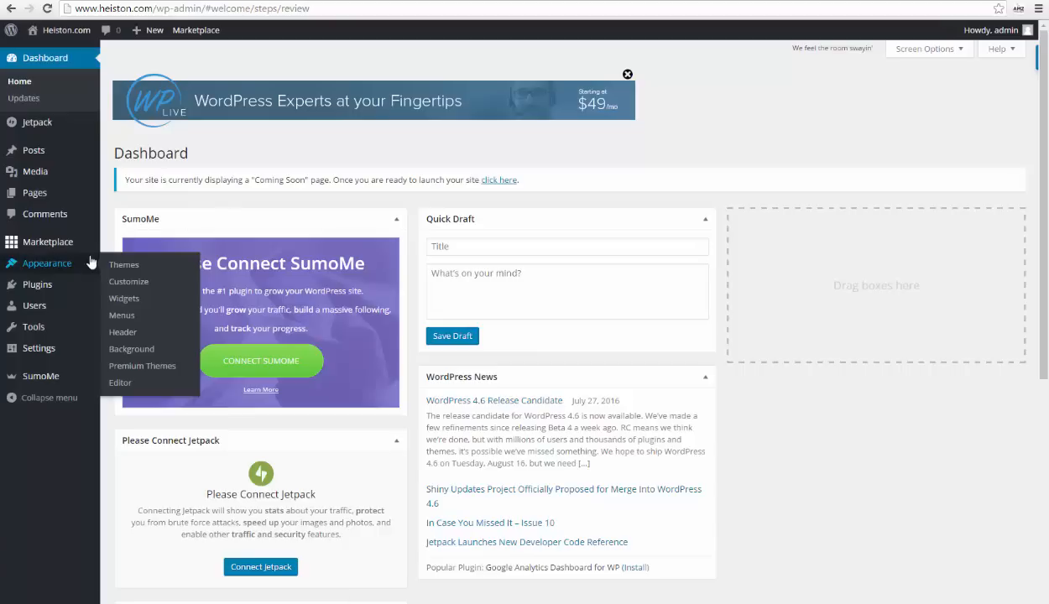
mouse_move(77, 269)
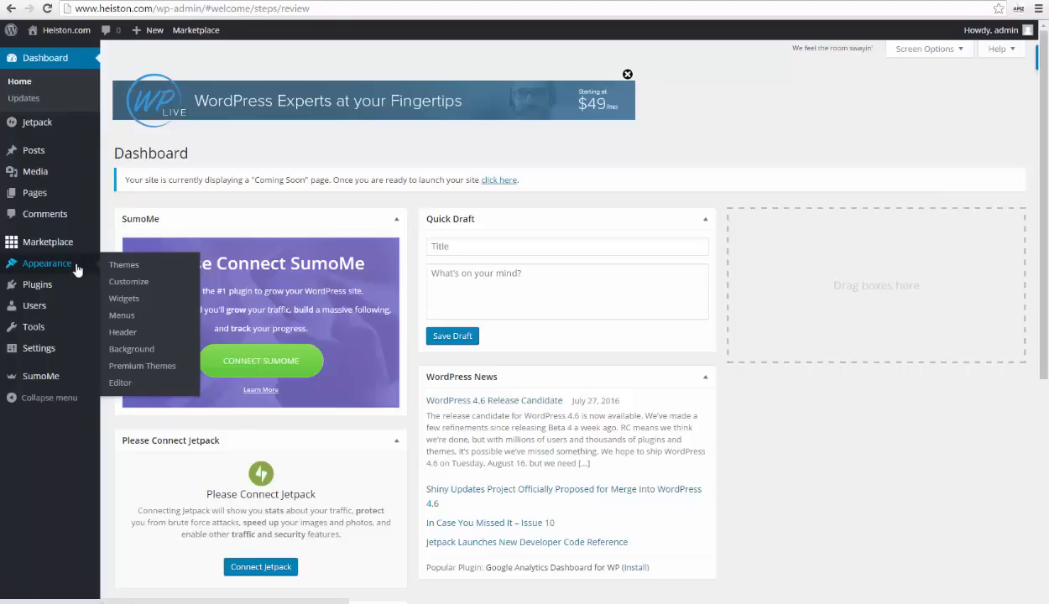
mouse_move(54, 275)
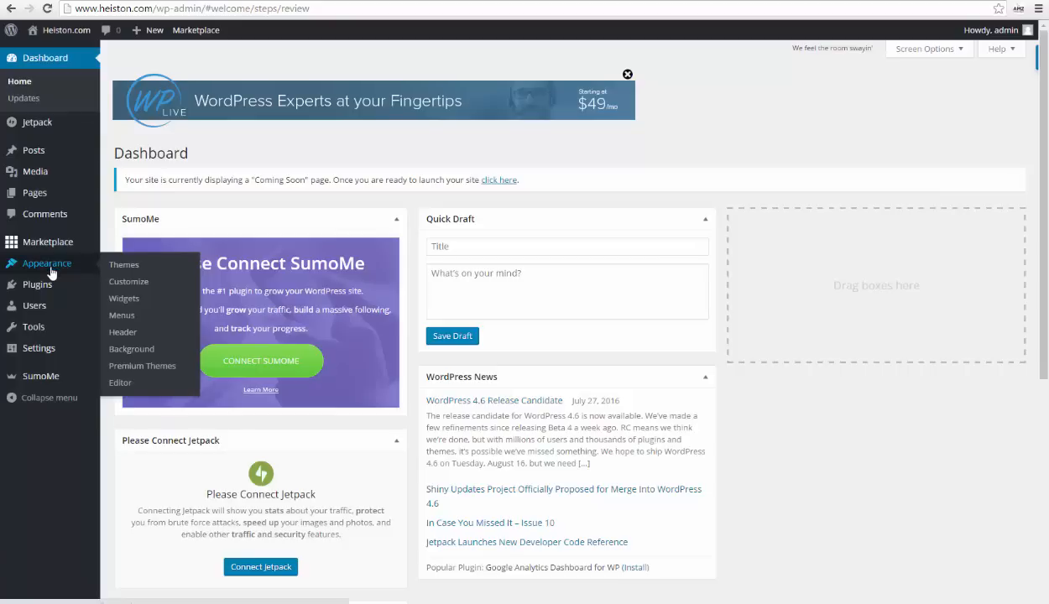
mouse_move(37, 283)
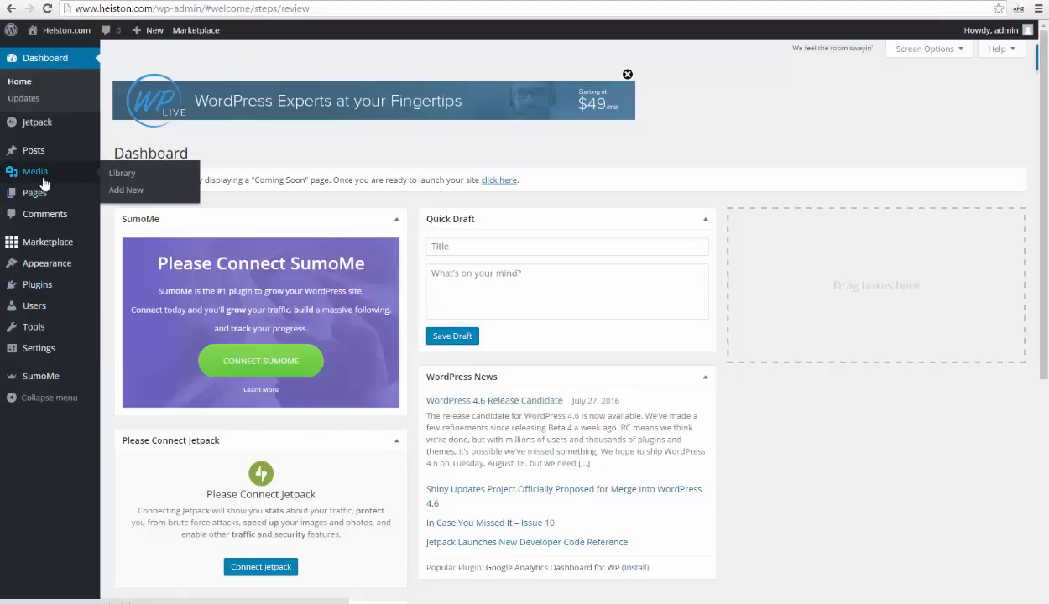
mouse_move(33, 150)
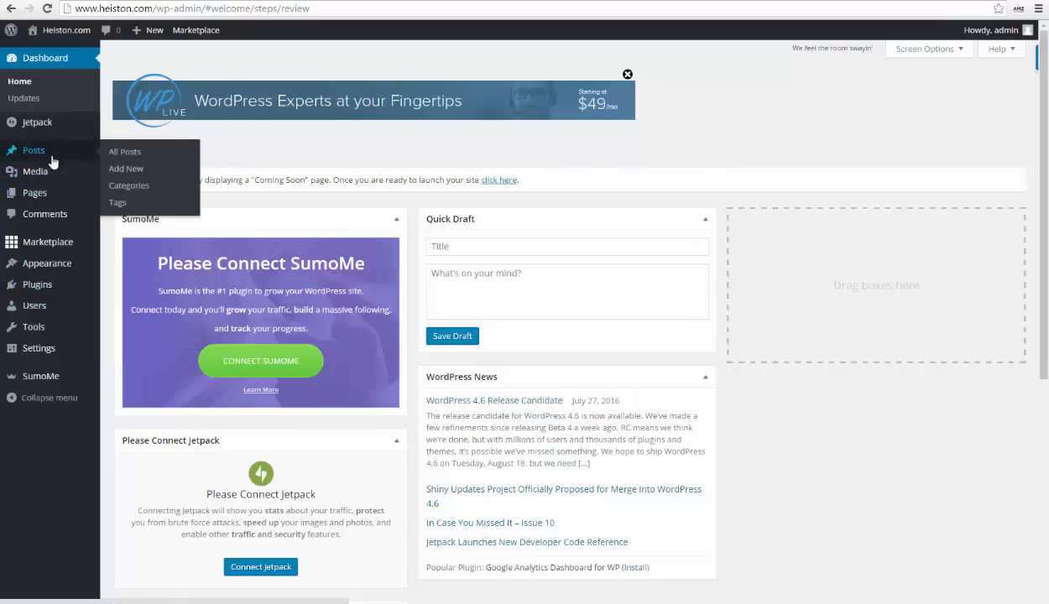
mouse_move(322, 149)
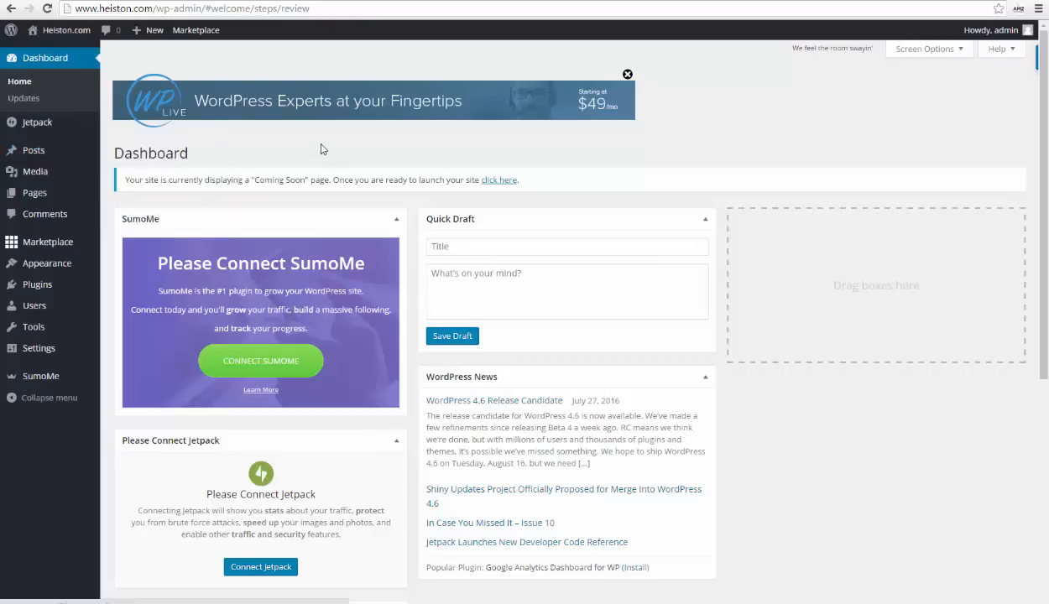
mouse_move(532, 225)
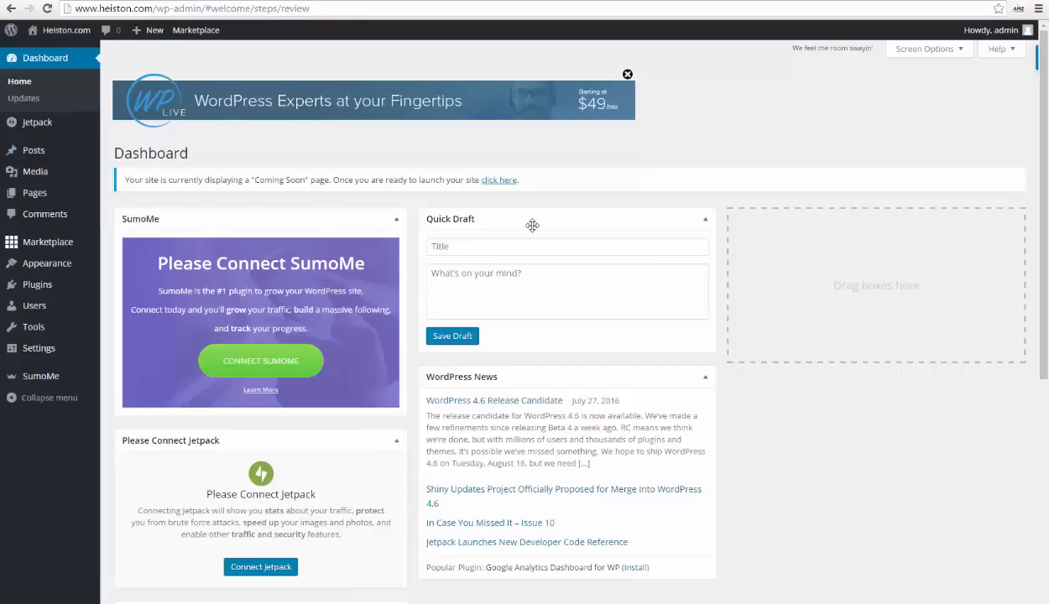